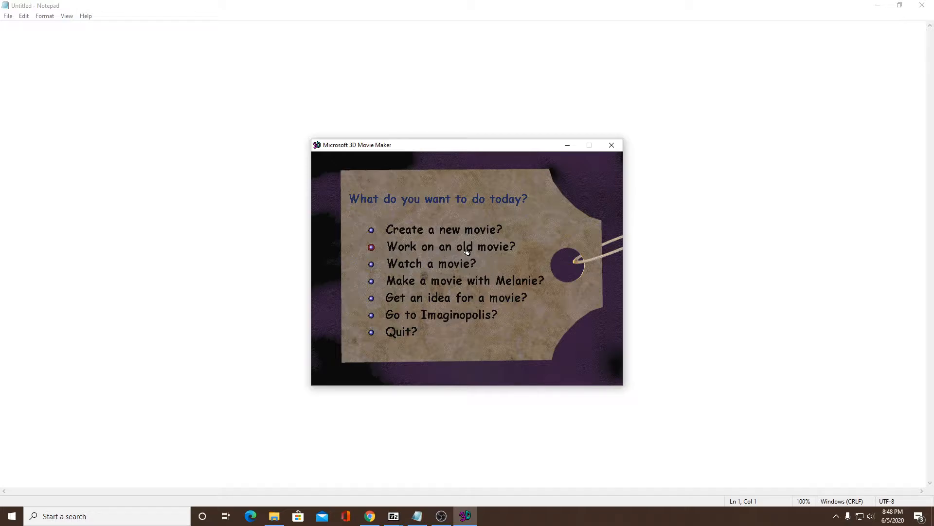
mouse_move(409, 297)
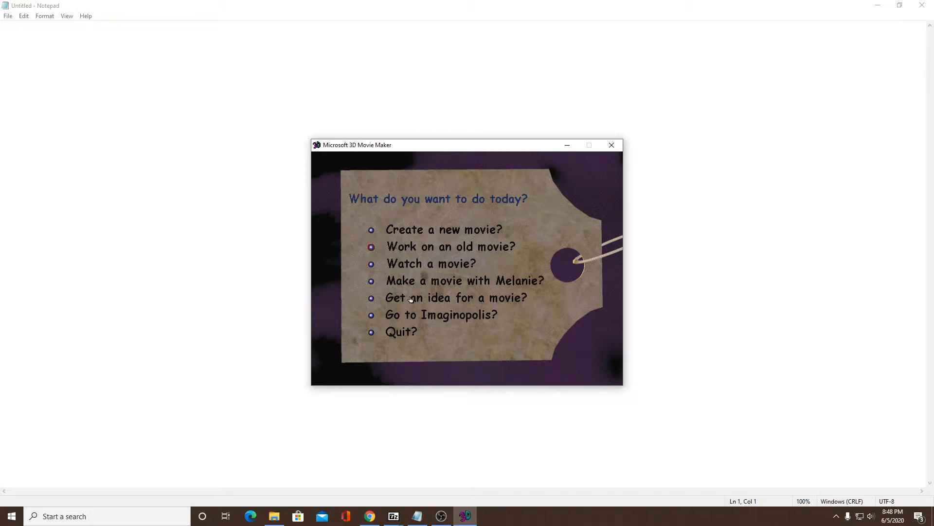
mouse_move(451, 325)
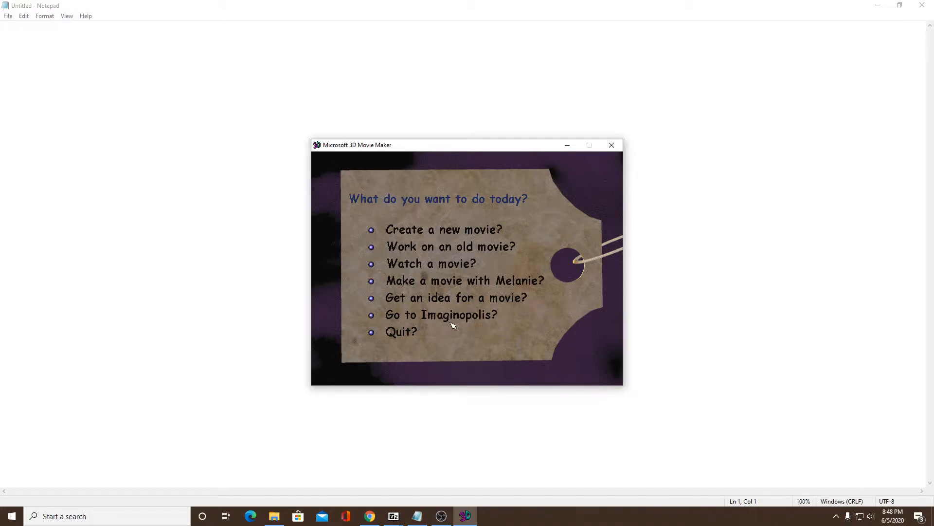
mouse_move(501, 215)
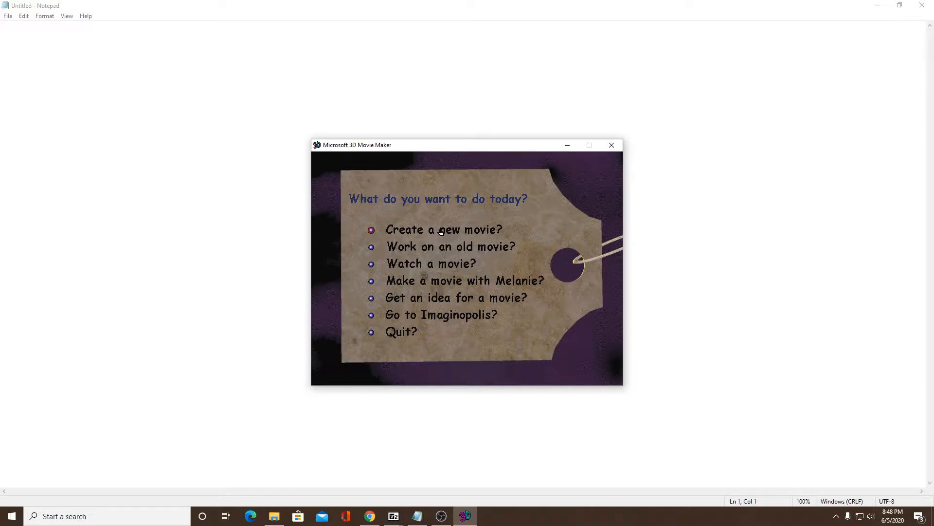
Start a new movie and choose the city street scene with the stone arch and kiosk.
left_click(442, 230)
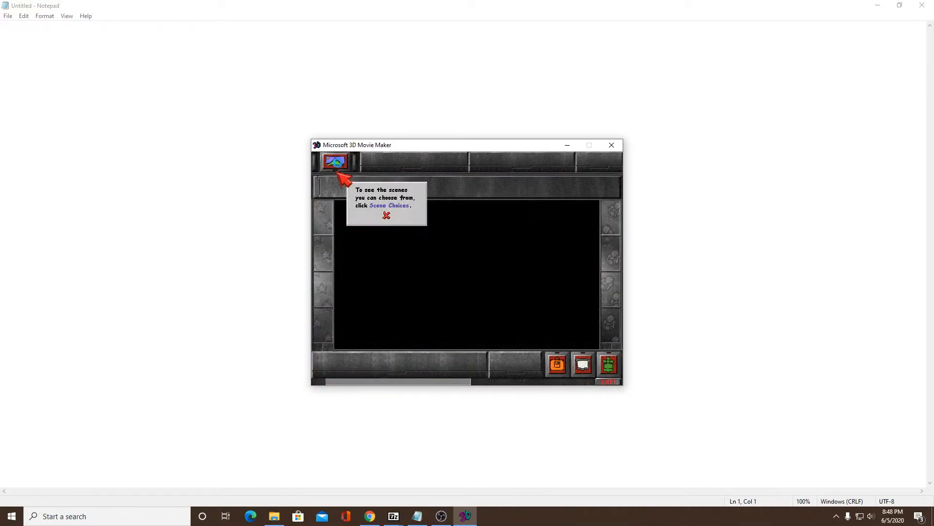
left_click(334, 162)
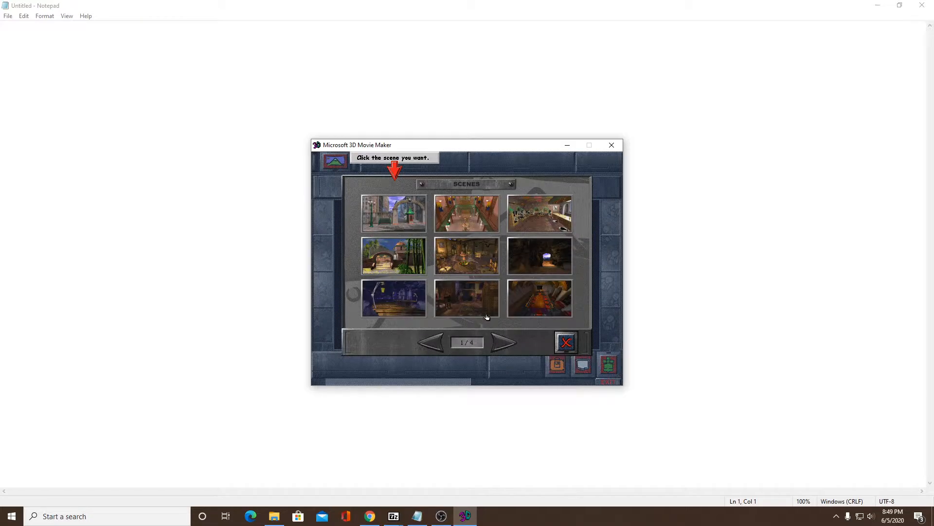
left_click(504, 342)
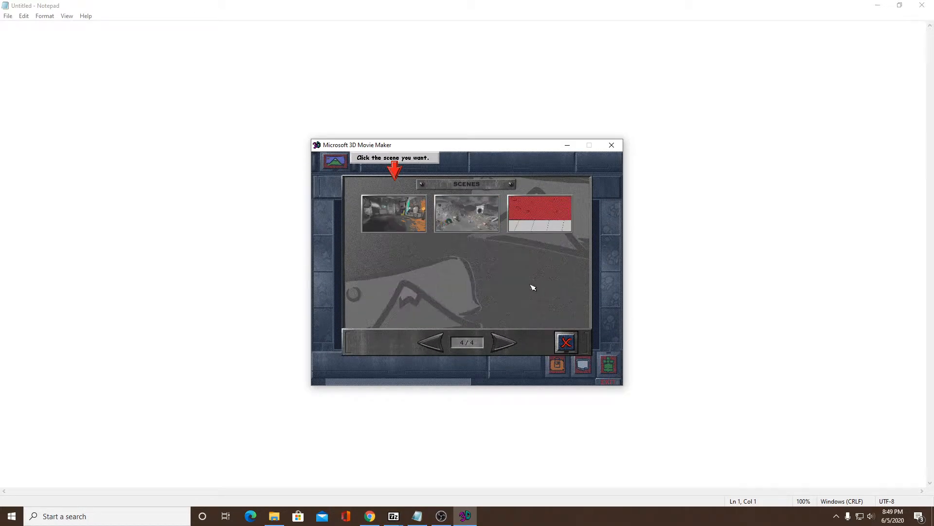
left_click(504, 342)
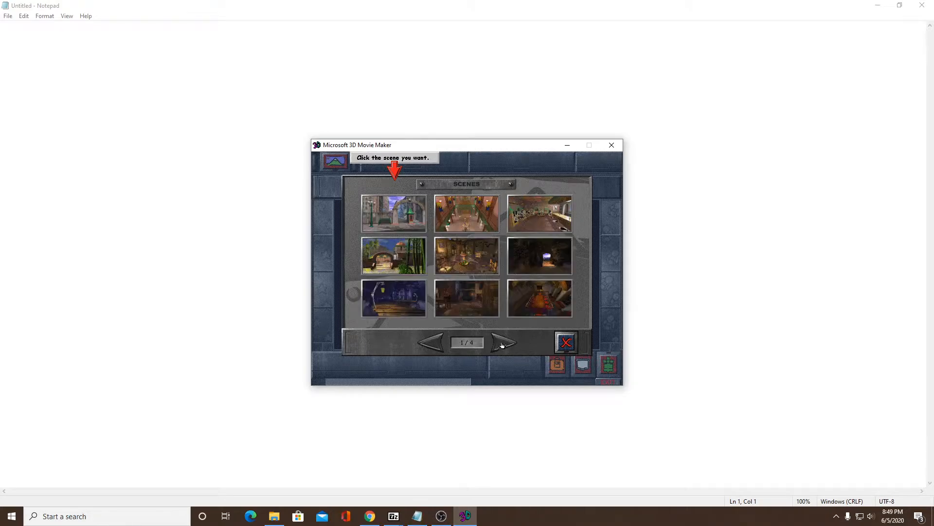
left_click(393, 212)
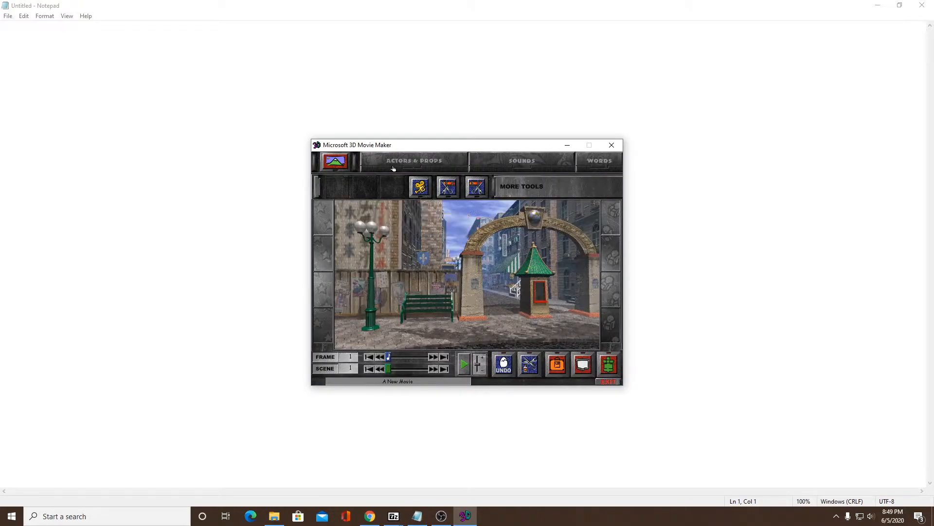
Open Actors & Props and page through the modded actors to find Sonic.
left_click(414, 160)
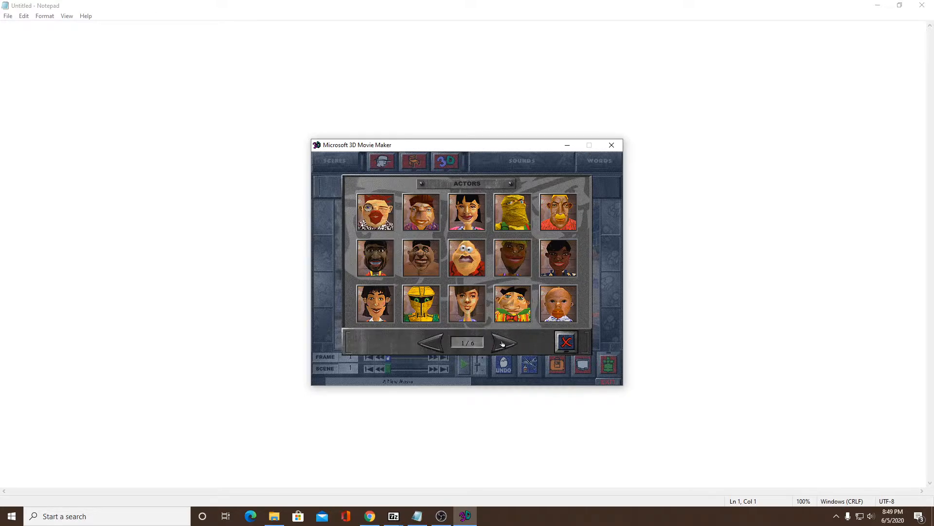
left_click(504, 342)
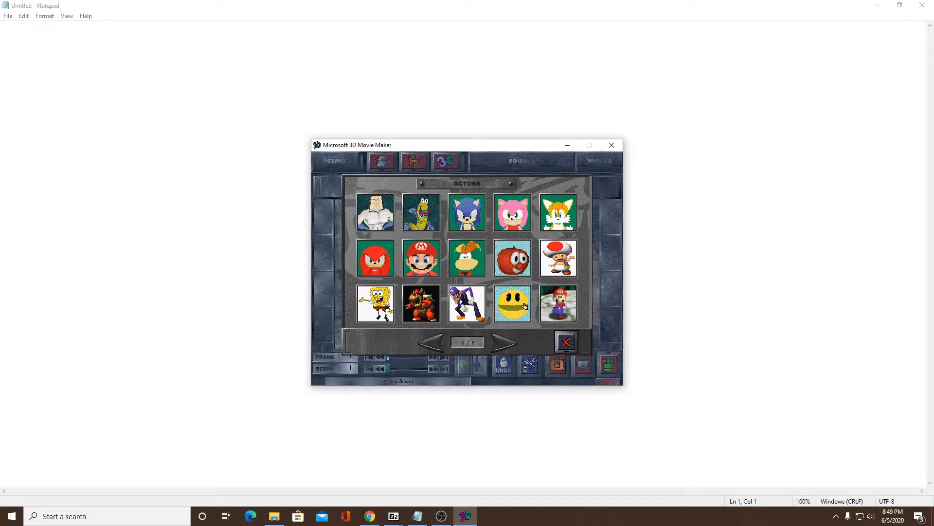
left_click(504, 341)
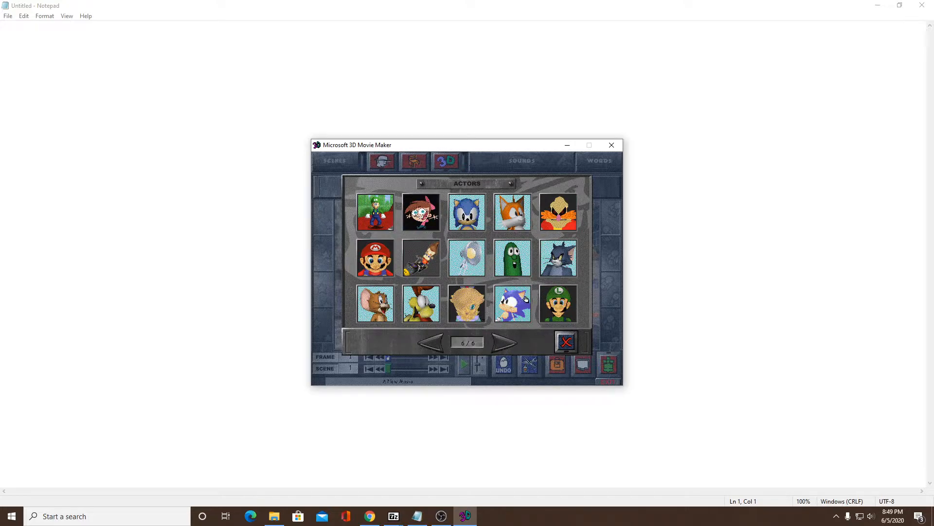
mouse_move(526, 271)
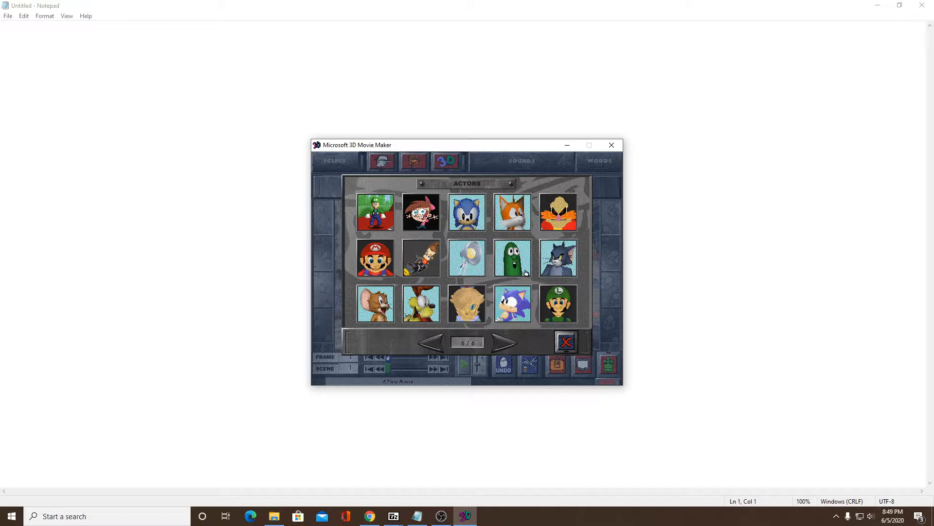
left_click(507, 341)
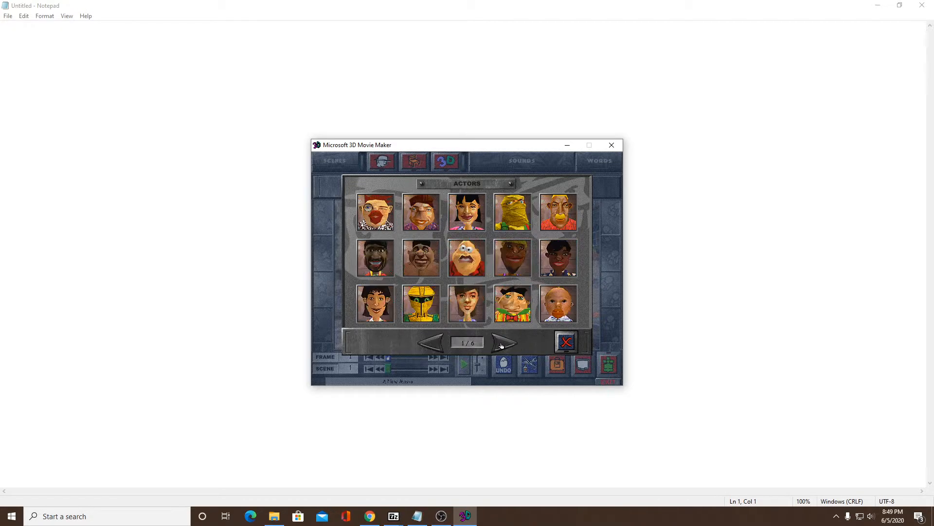
left_click(504, 341)
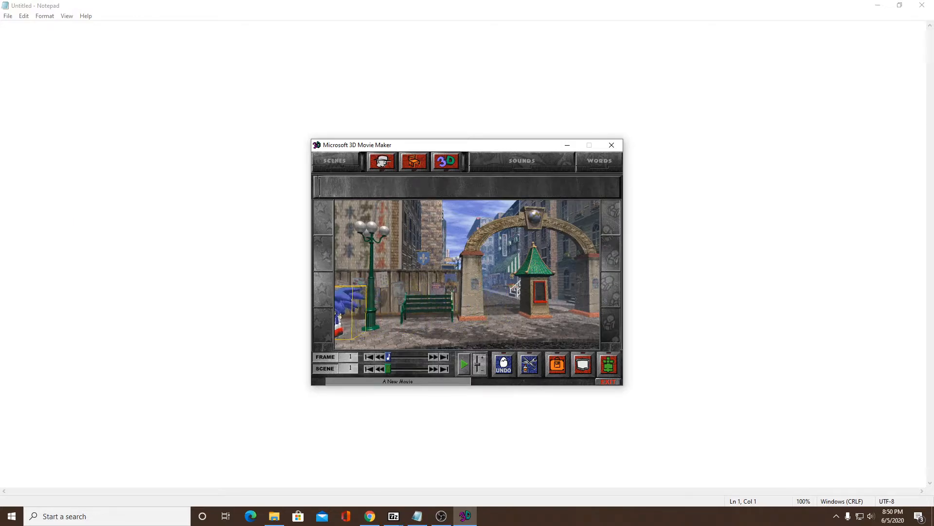
Set Sonic down by the lamp post and Mario in front of the green kiosk.
left_click(380, 160)
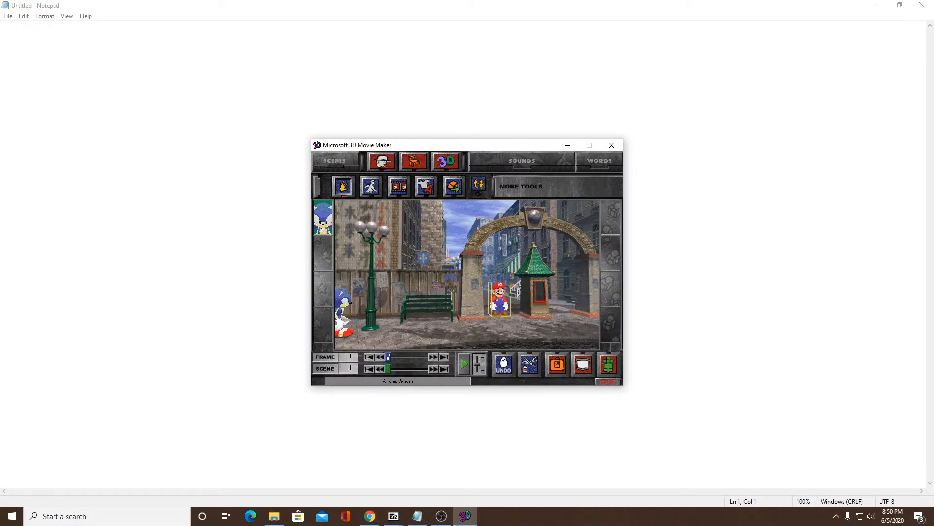
left_click(369, 186)
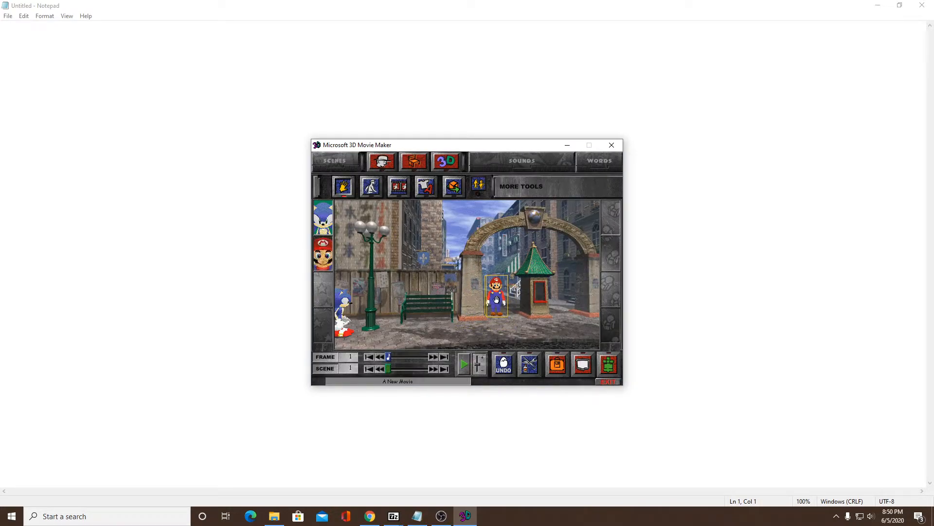
Preview Walk Fast and Shrink, give Mario the Talk action, then confirm Sonic's action.
left_click(495, 298)
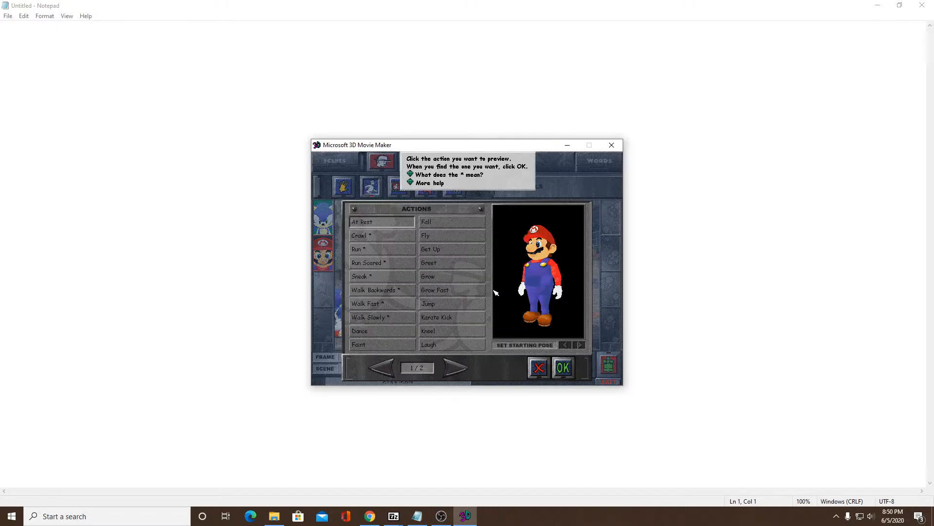
mouse_move(499, 305)
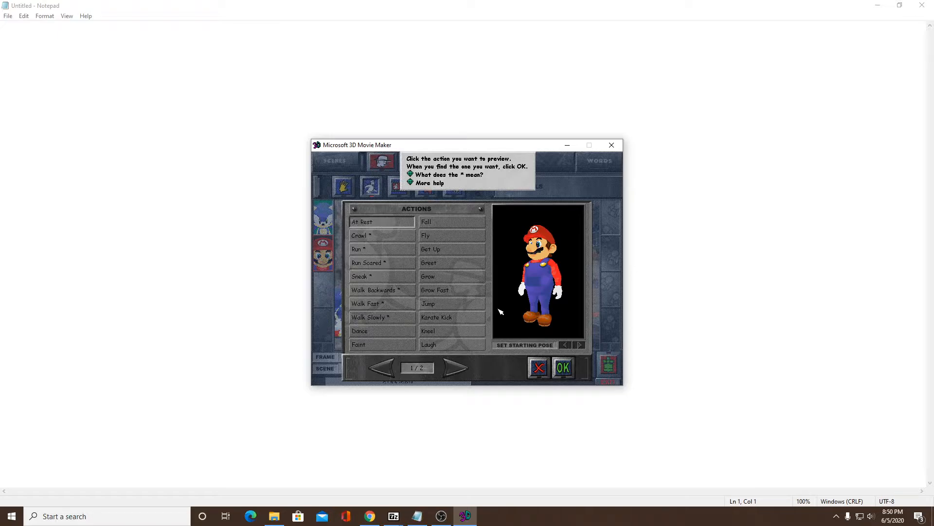
mouse_move(392, 275)
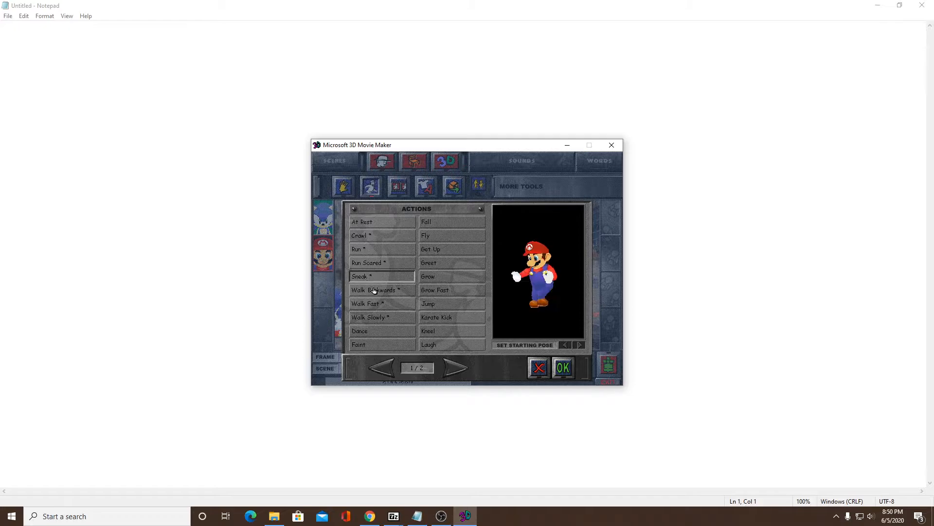
left_click(368, 303)
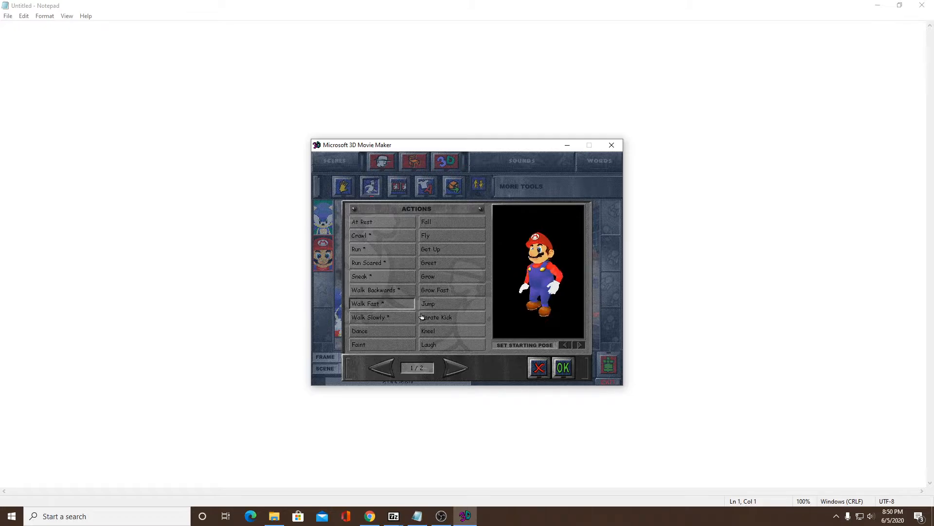
left_click(451, 303)
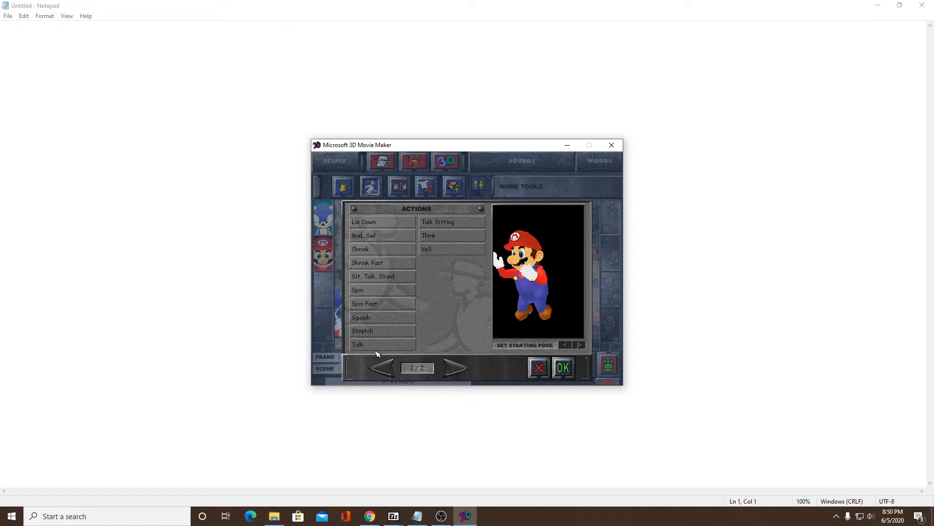
left_click(360, 248)
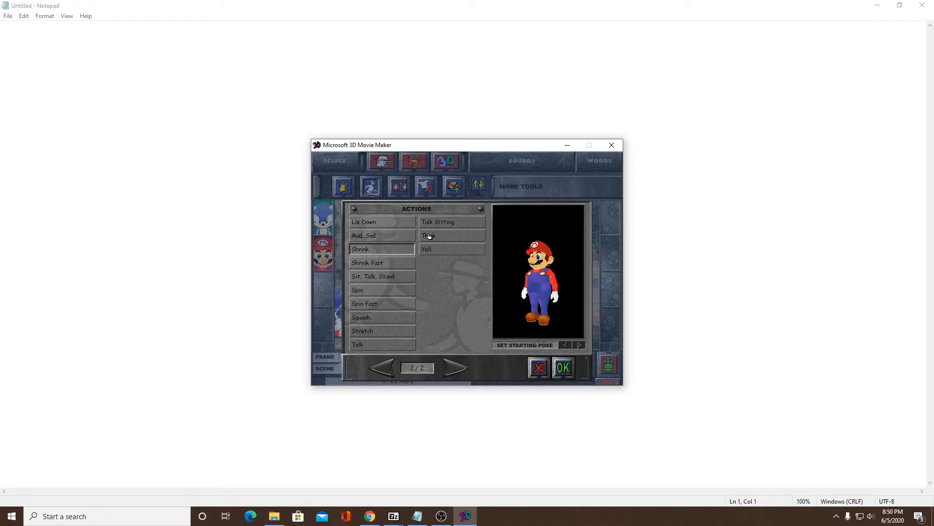
left_click(452, 234)
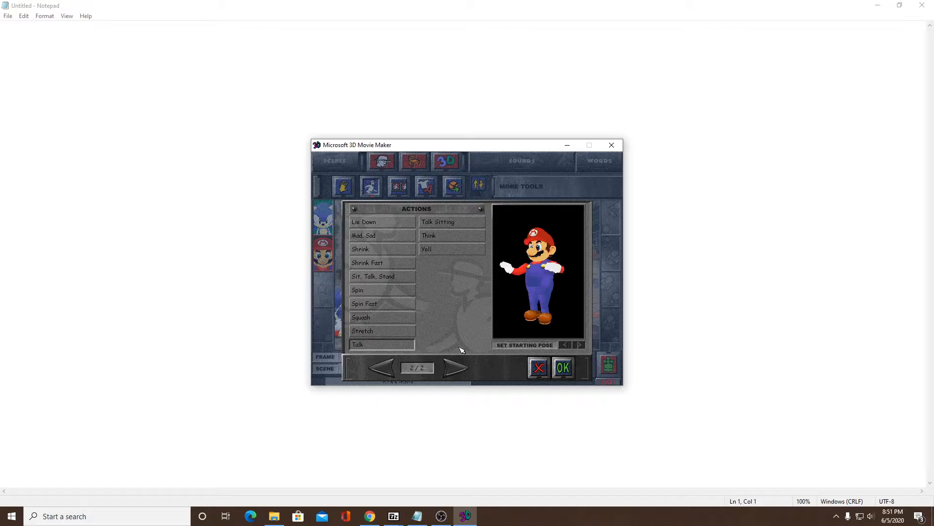
left_click(381, 367)
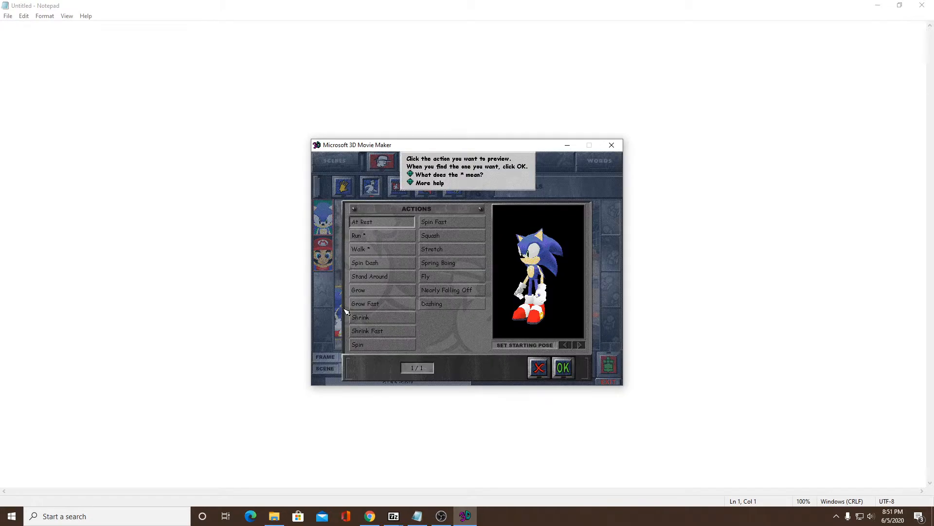
left_click(536, 366)
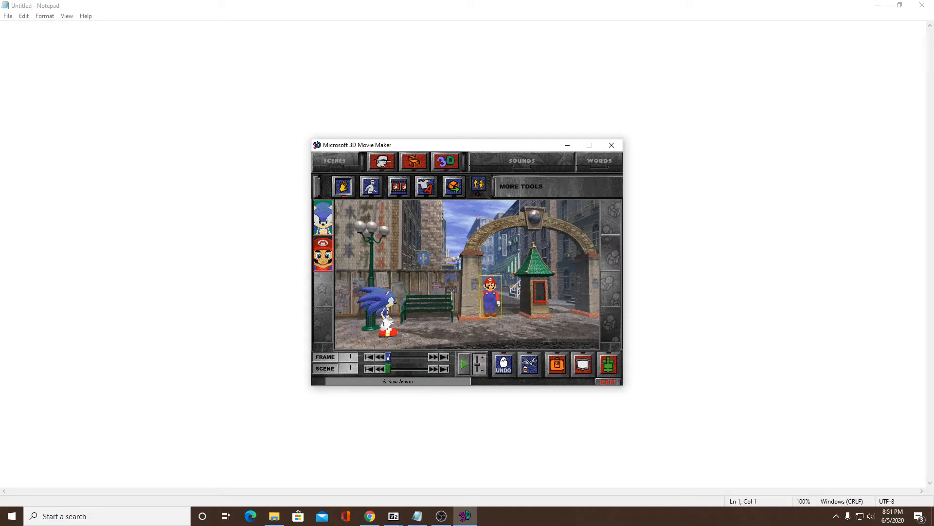
Drag Mario beside the lamp post and Sonic over to the kiosk.
left_click_drag(488, 298, 369, 304)
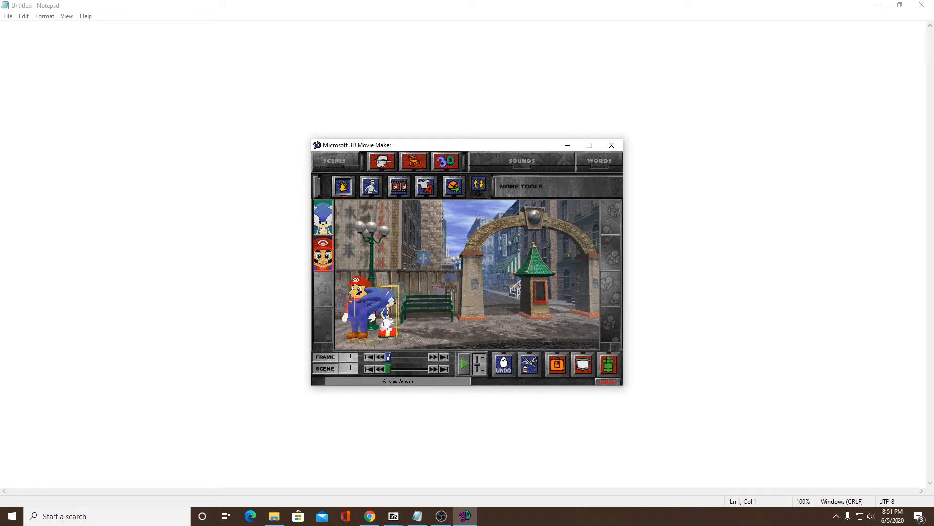
left_click_drag(378, 304, 497, 301)
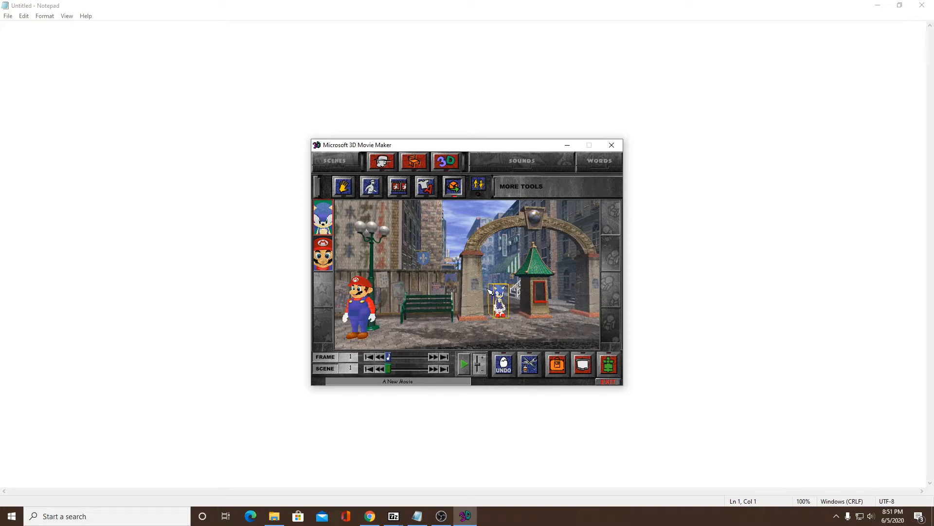
mouse_move(482, 281)
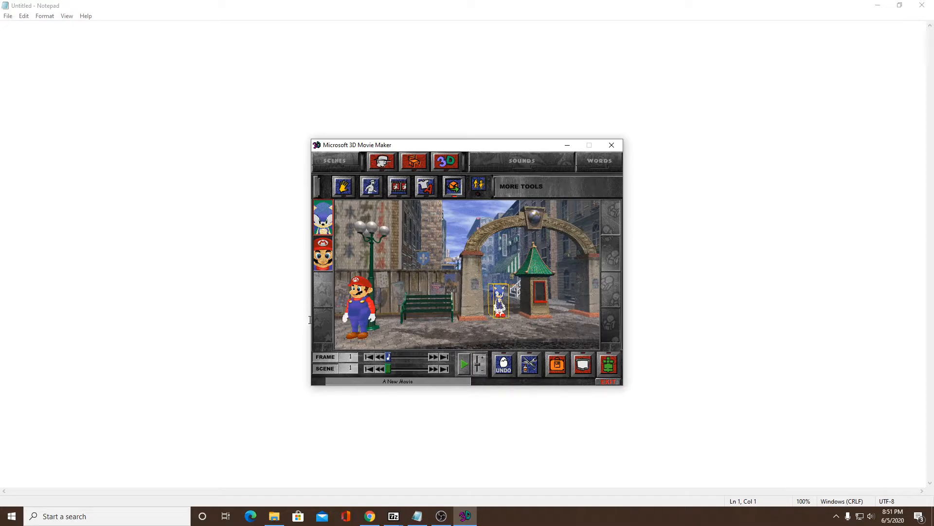
mouse_move(289, 323)
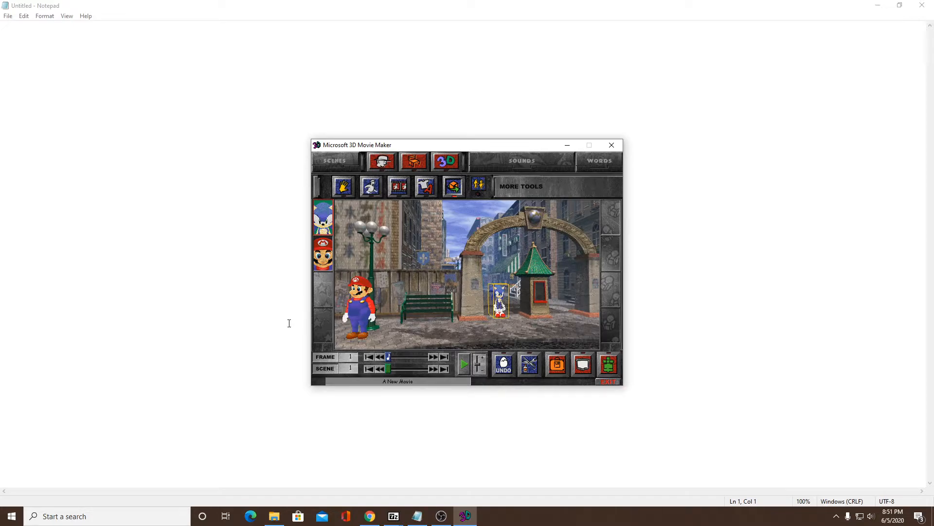
mouse_move(271, 333)
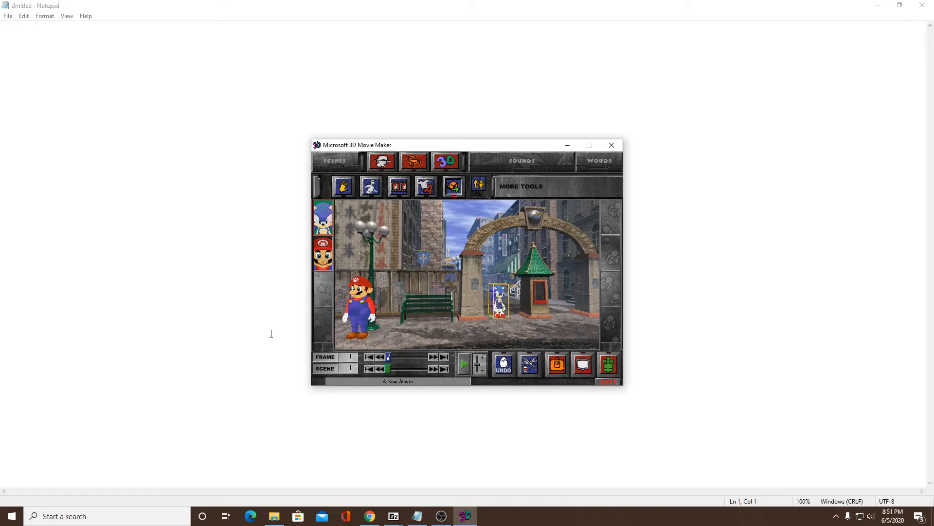
mouse_move(270, 337)
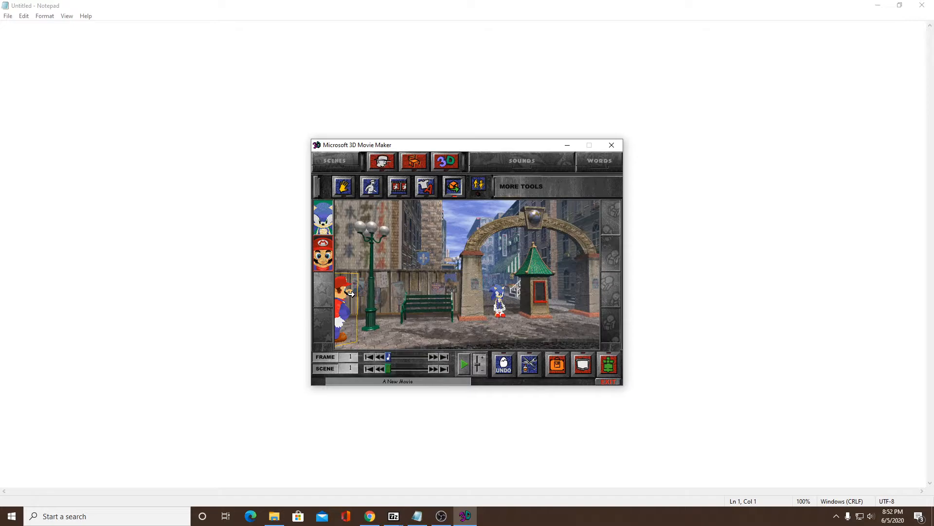
mouse_move(272, 208)
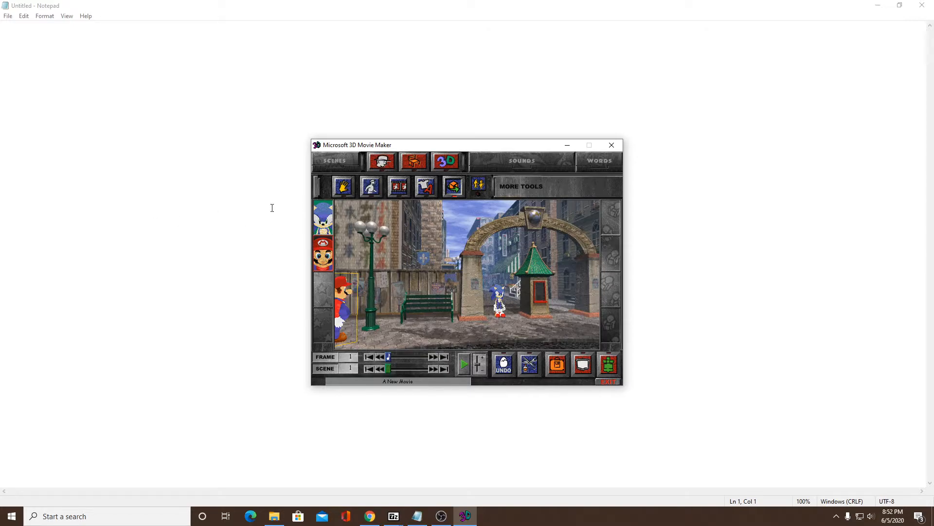
mouse_move(377, 218)
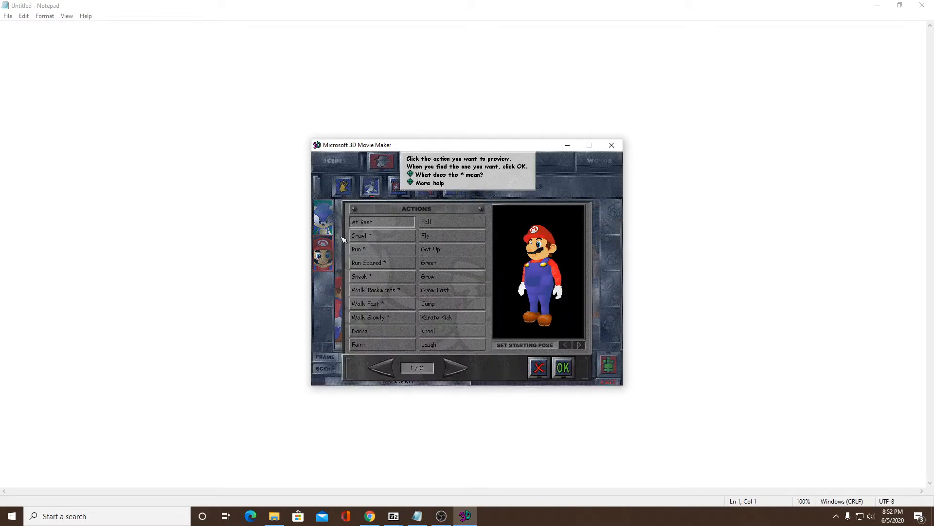
Apply Mario's action and give Sonic the Grow action after previewing Grow Fast.
left_click(536, 367)
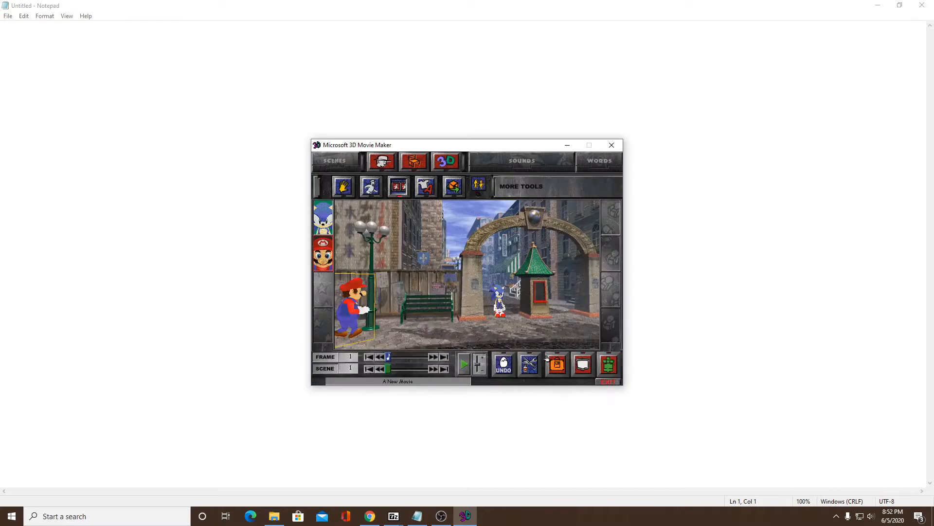
left_click(464, 363)
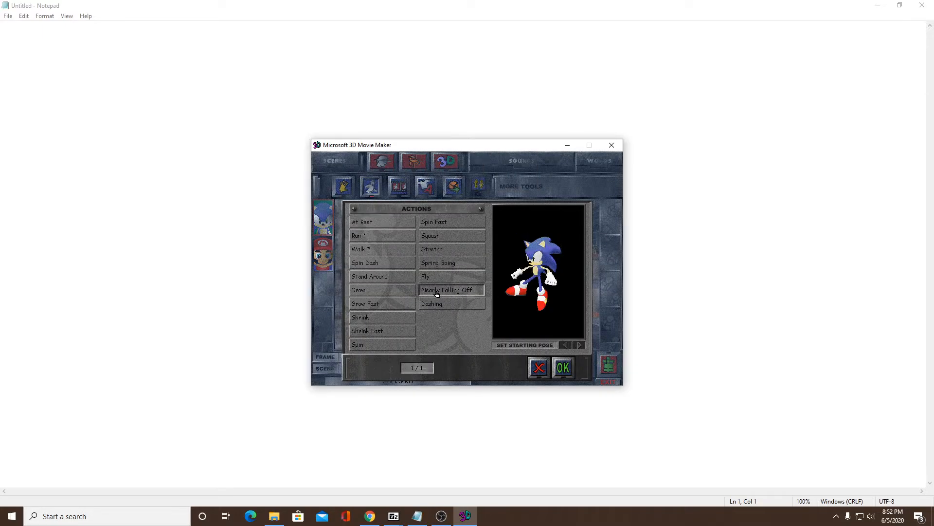
left_click(358, 289)
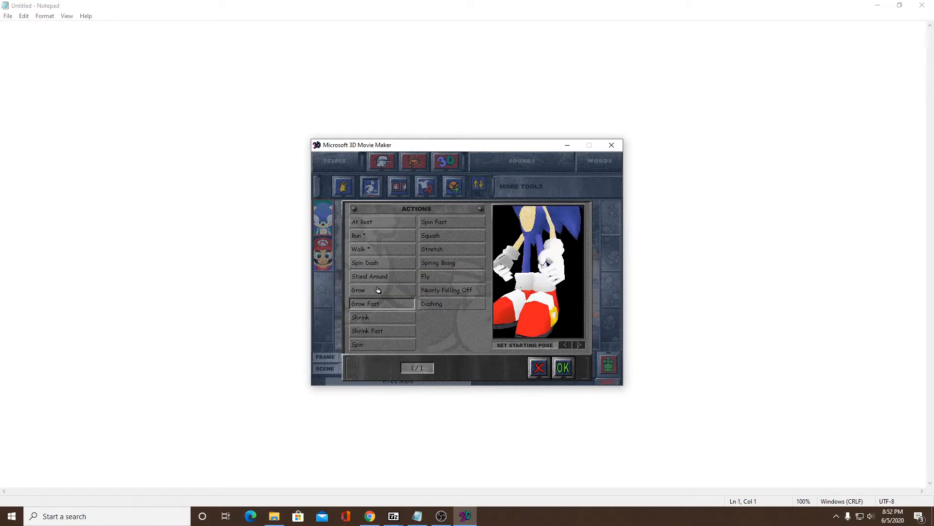
left_click(358, 290)
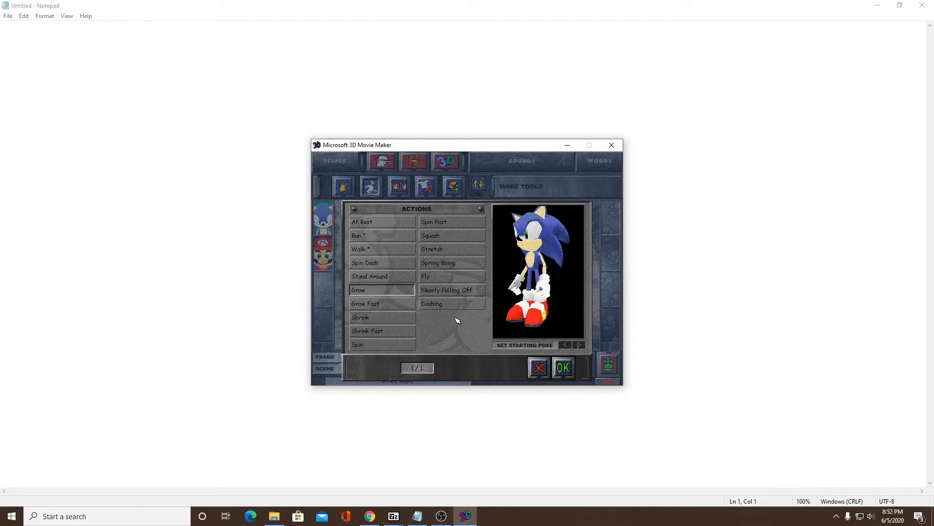
left_click(561, 366)
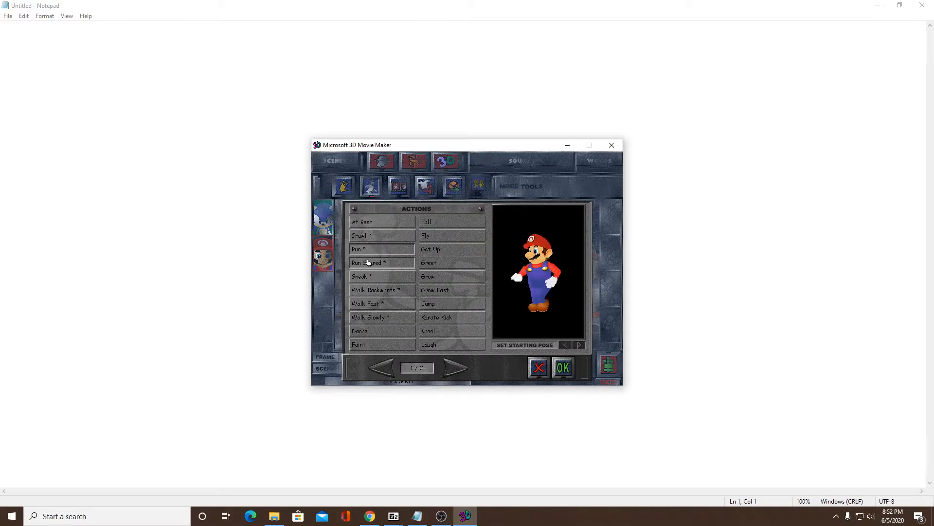
Give Mario the running action and Sonic the Shrink Fast action.
left_click(561, 366)
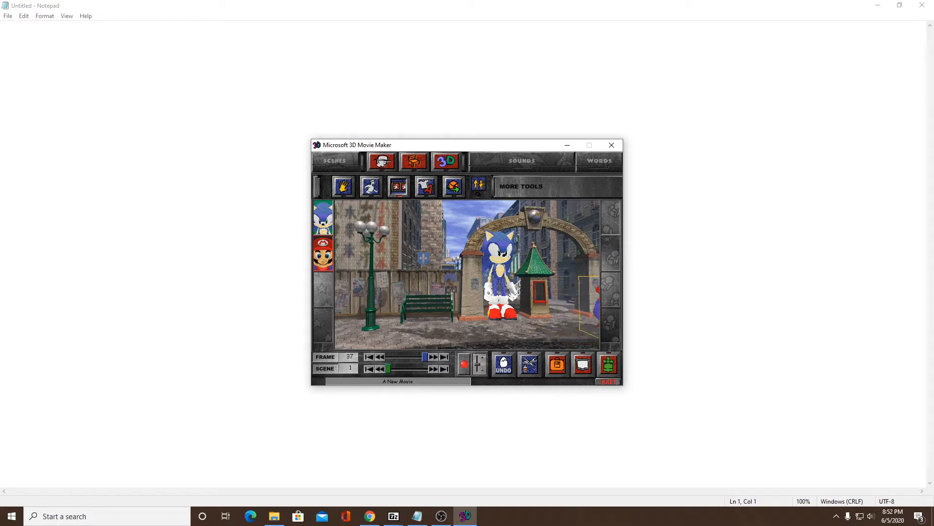
left_click(464, 363)
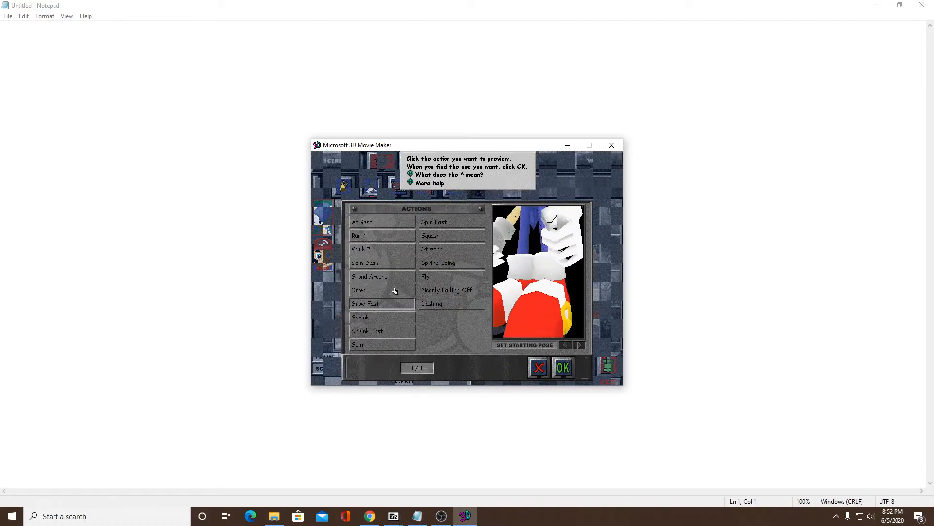
left_click(367, 331)
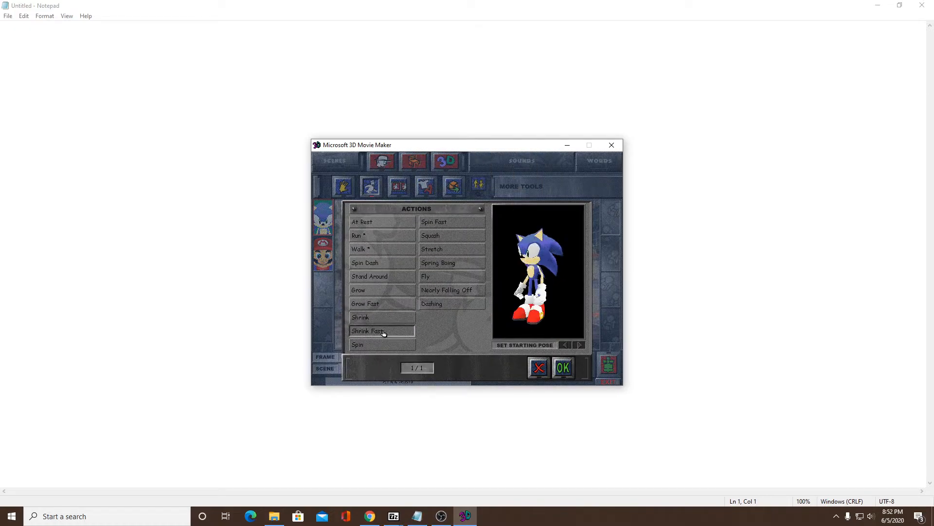
left_click(562, 367)
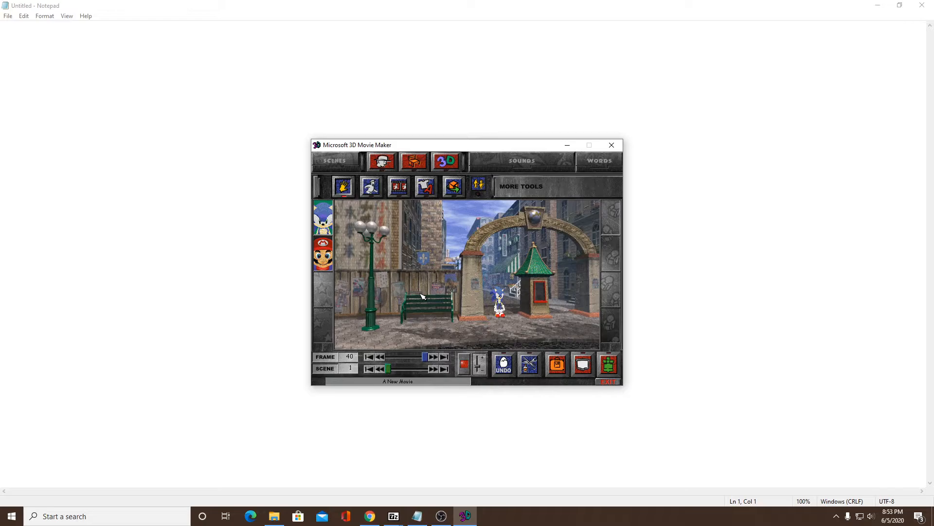
mouse_move(424, 281)
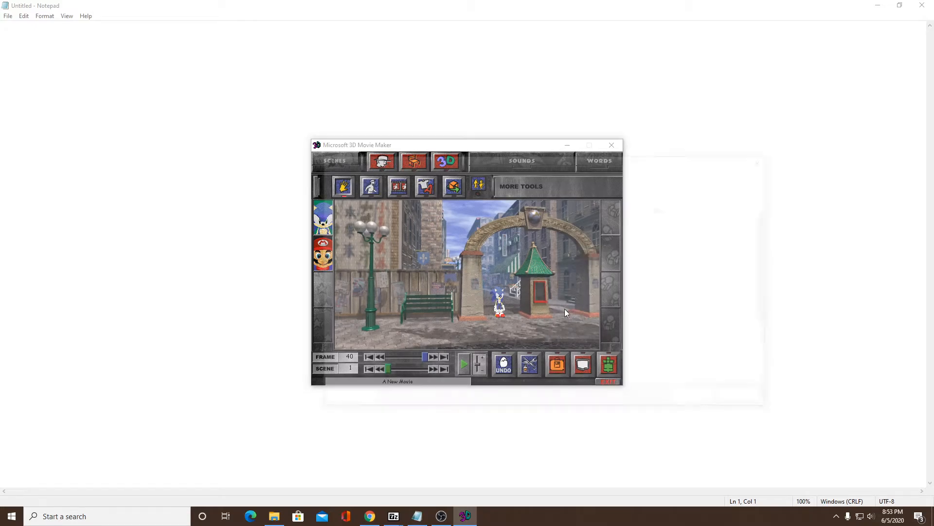
Replace the suggested file name with 'sonic and mario' and save the movie.
left_click(582, 364)
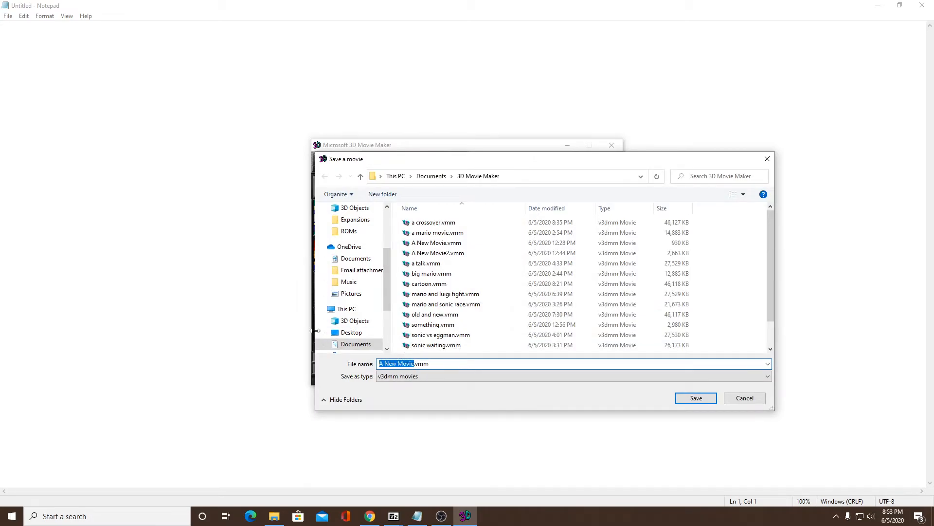
key("Delete")
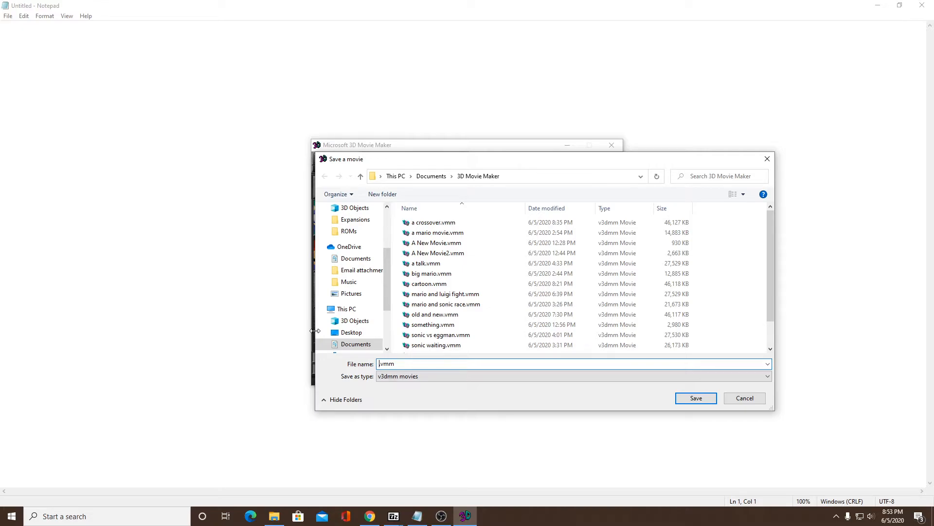
type("sonic")
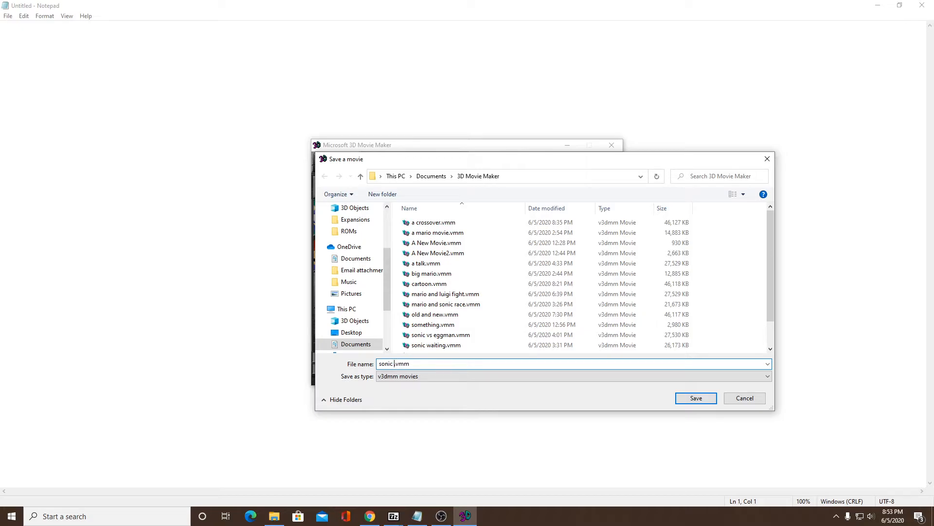
type("scr")
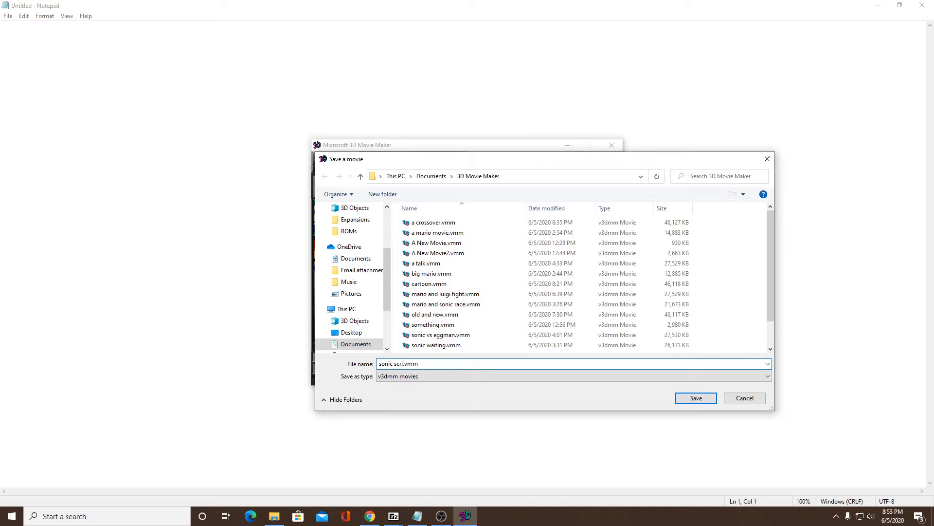
key("Backspace")
type("and mario")
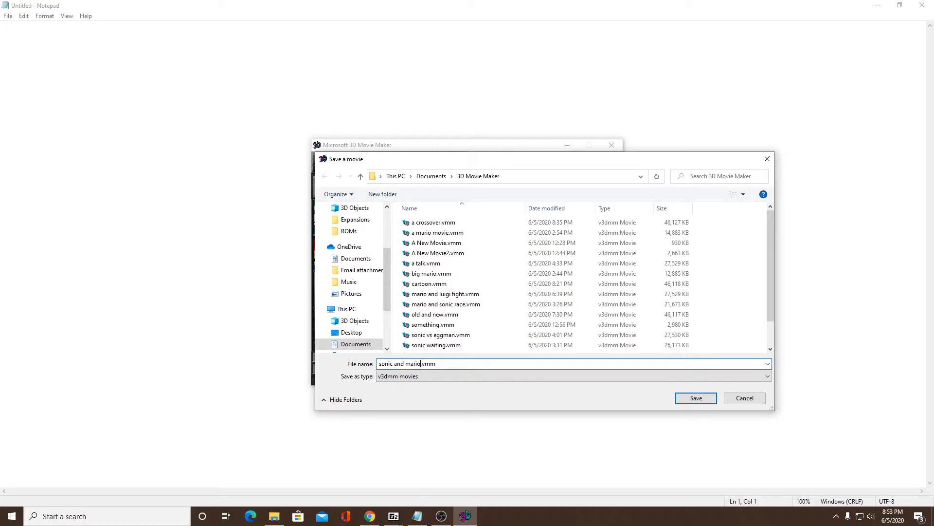
left_click(696, 398)
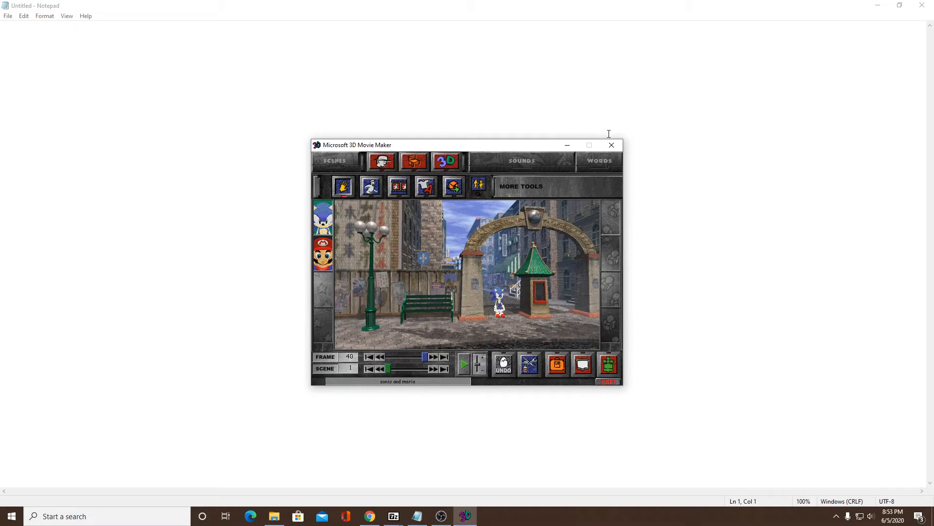
Exit the studio to bring up the go back, quit, or continue choices.
left_click(607, 382)
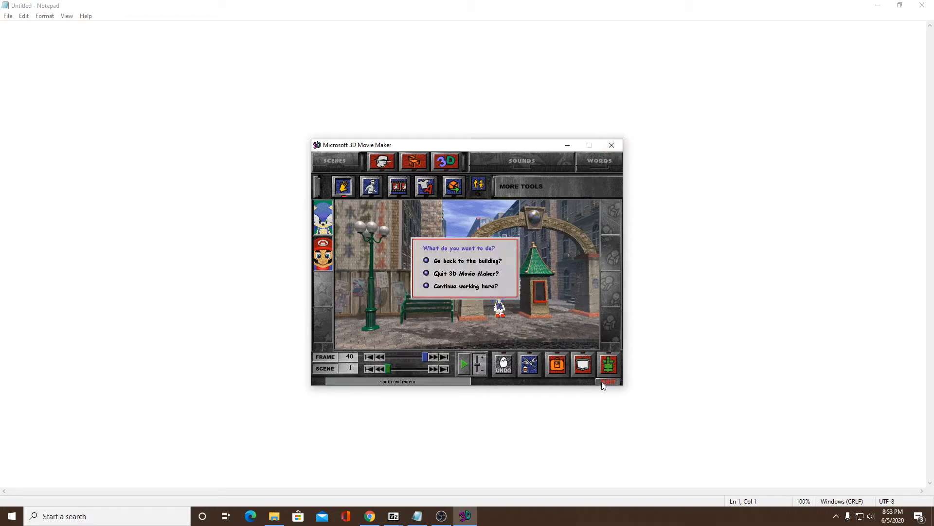
mouse_move(459, 256)
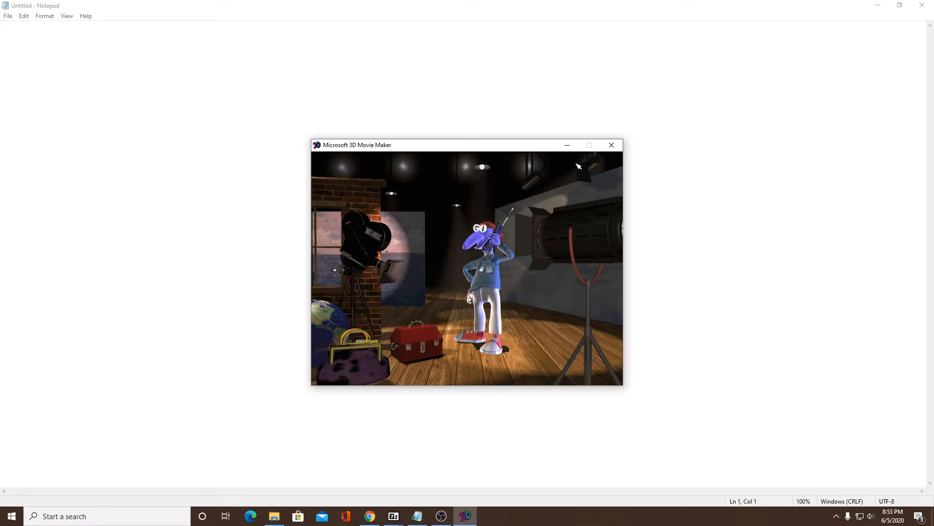
mouse_move(611, 145)
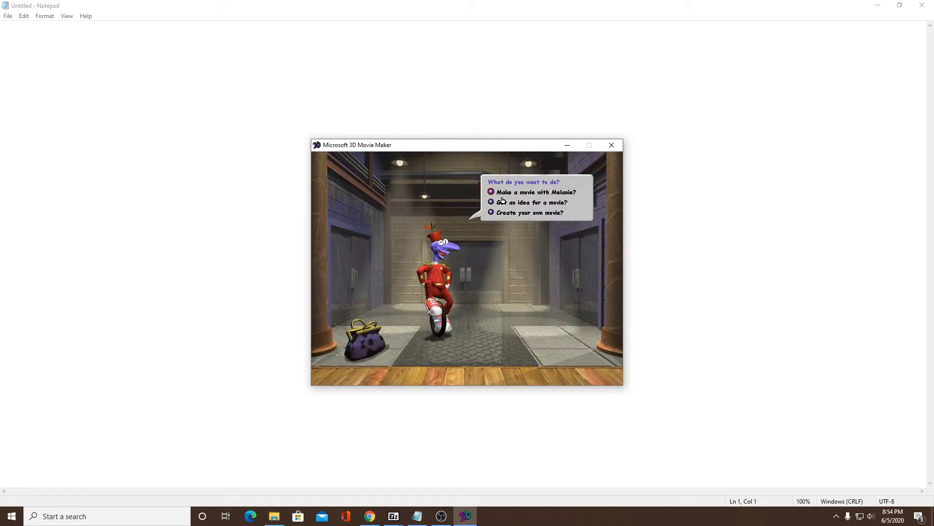
mouse_move(611, 145)
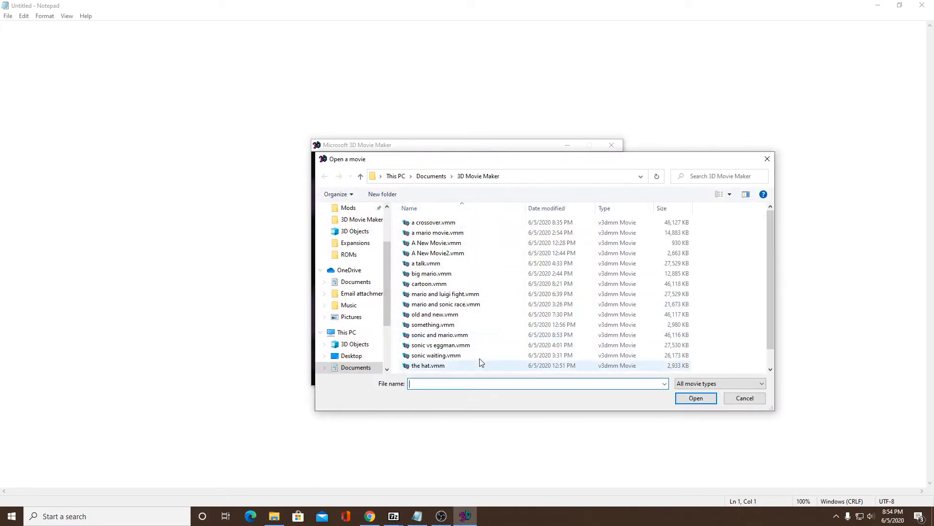
mouse_move(463, 332)
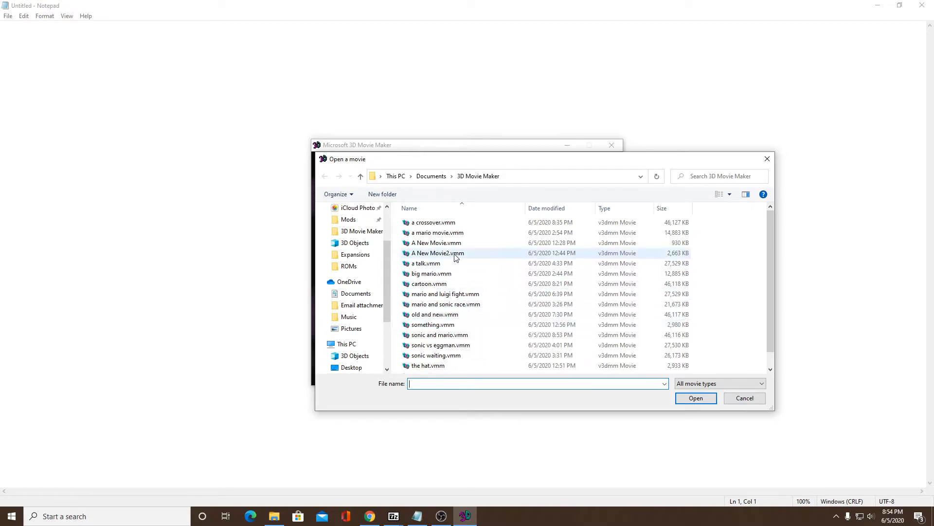
Scroll through the Open a movie list, then cancel without opening anything.
scroll("down", 3)
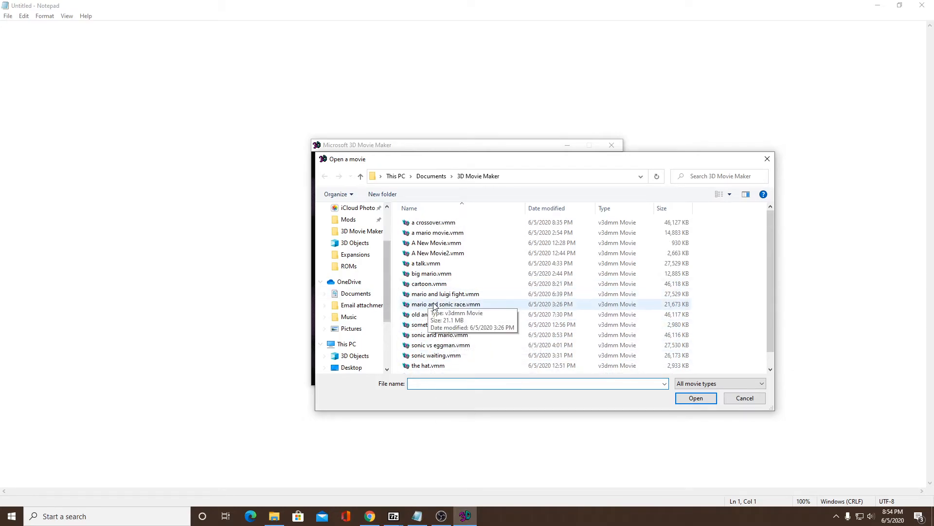
scroll("down", 3)
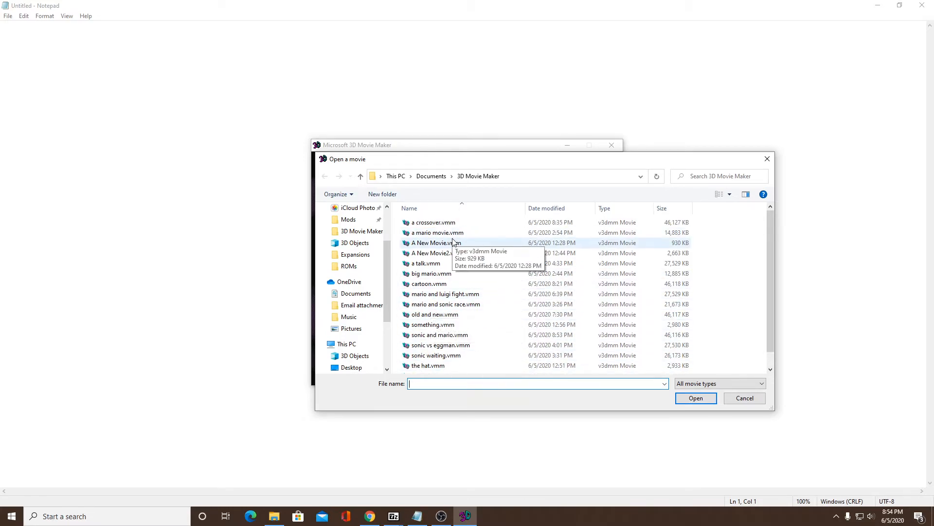
left_click(744, 398)
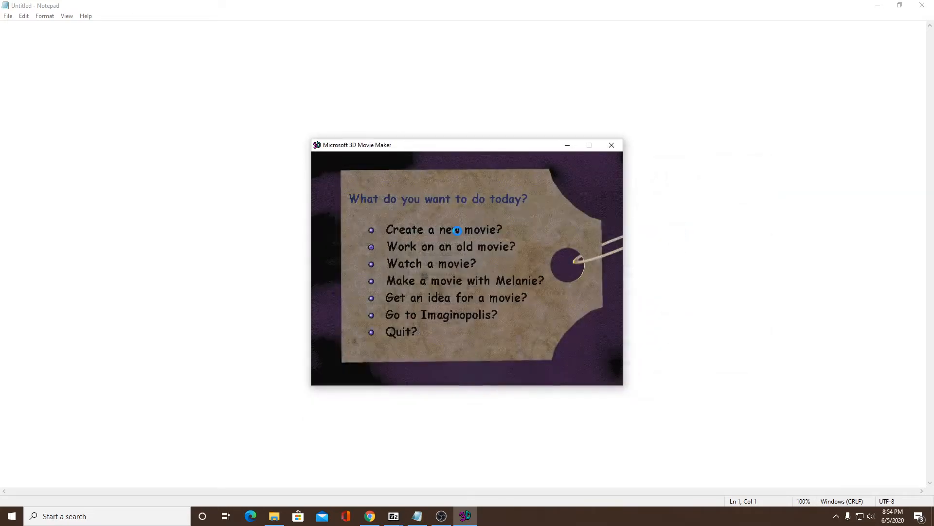
Open 'a mario movie.vmm' from the saved movies and play it.
left_click(452, 247)
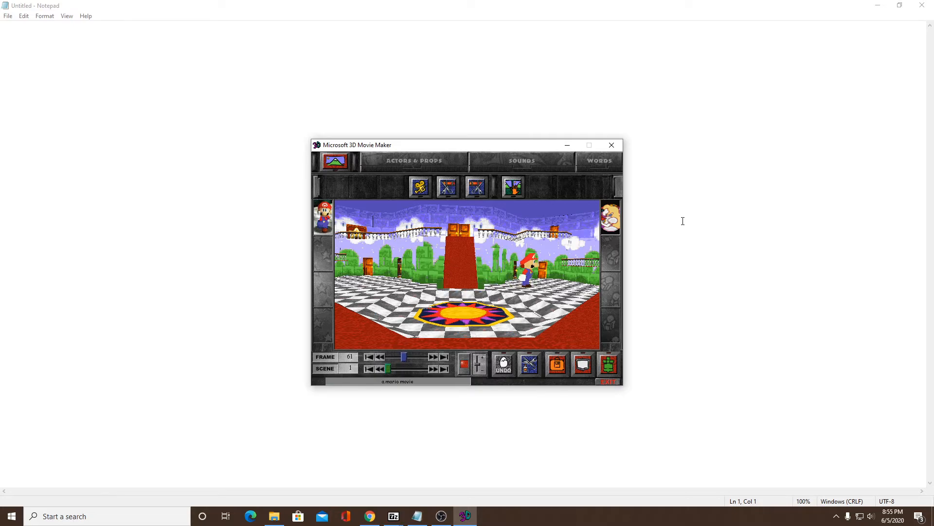
left_click(434, 356)
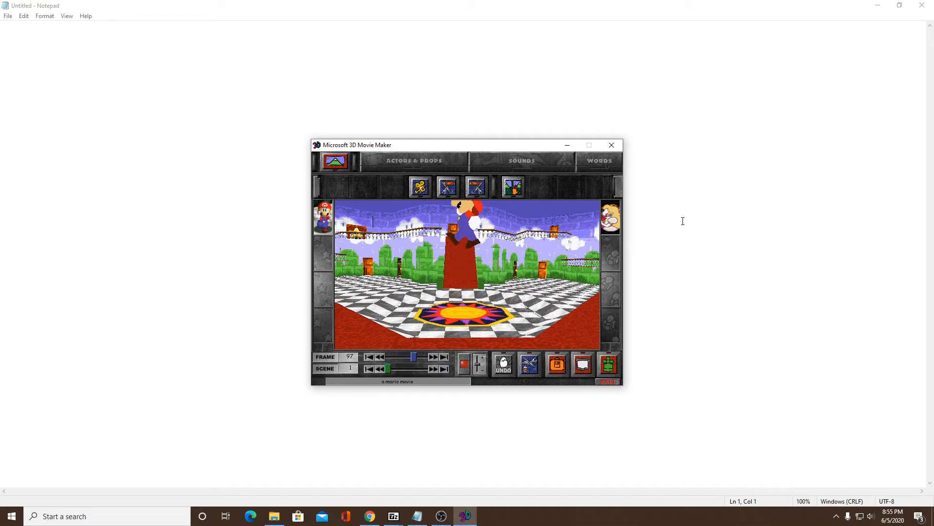
left_click(435, 356)
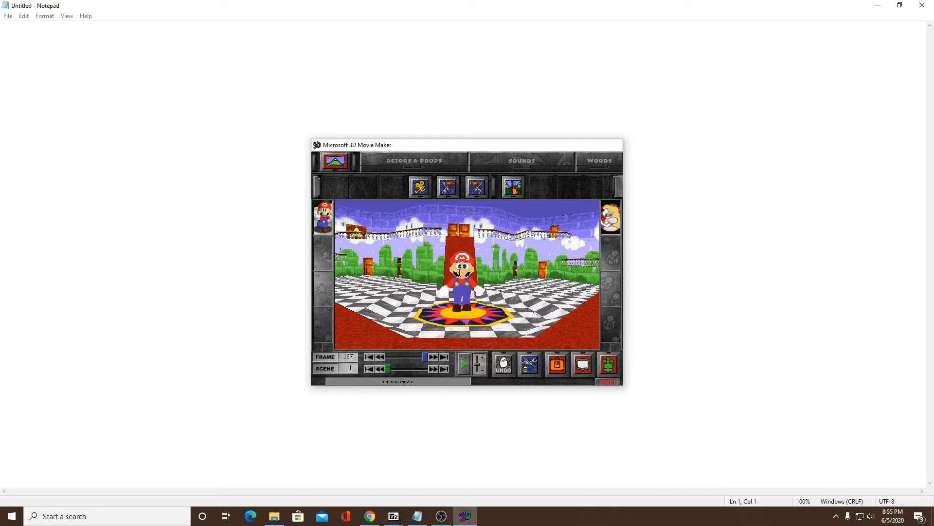
Return from the finished mario movie to the 'What do you want to do today?' menu.
left_click(607, 381)
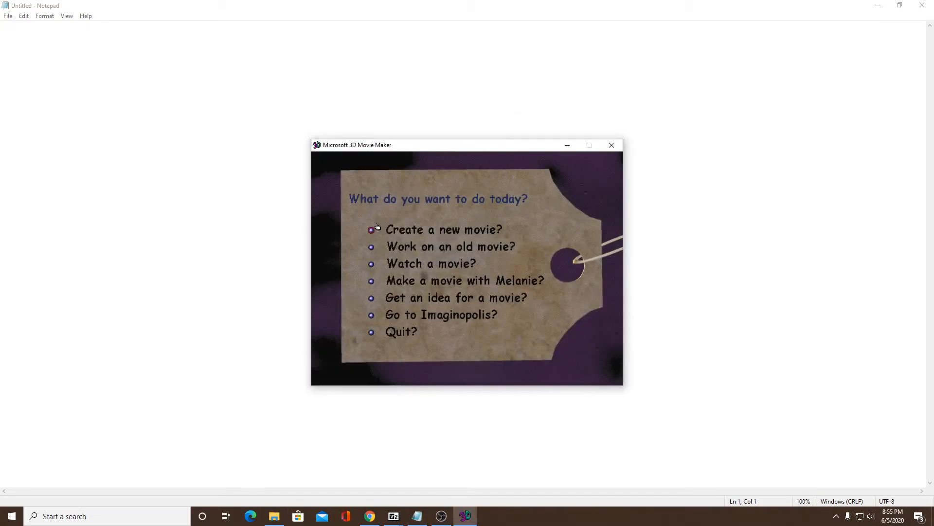
mouse_move(430, 263)
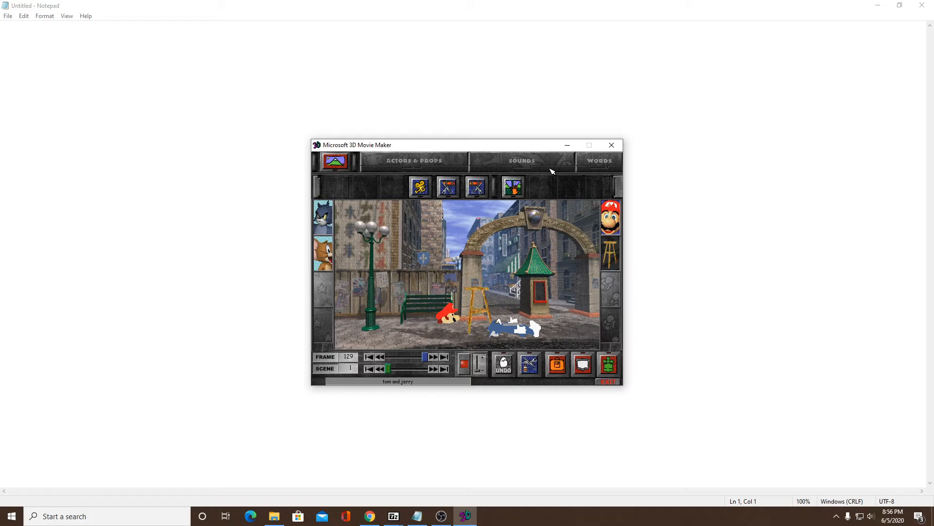
Back out of quitting with 'No way' and open 'mario and sonic race.vmm'.
left_click(608, 381)
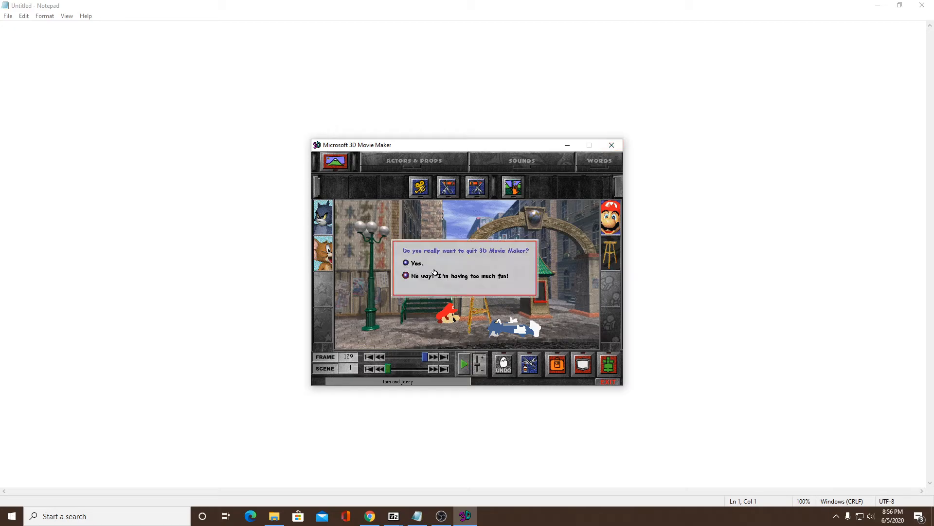
left_click(405, 263)
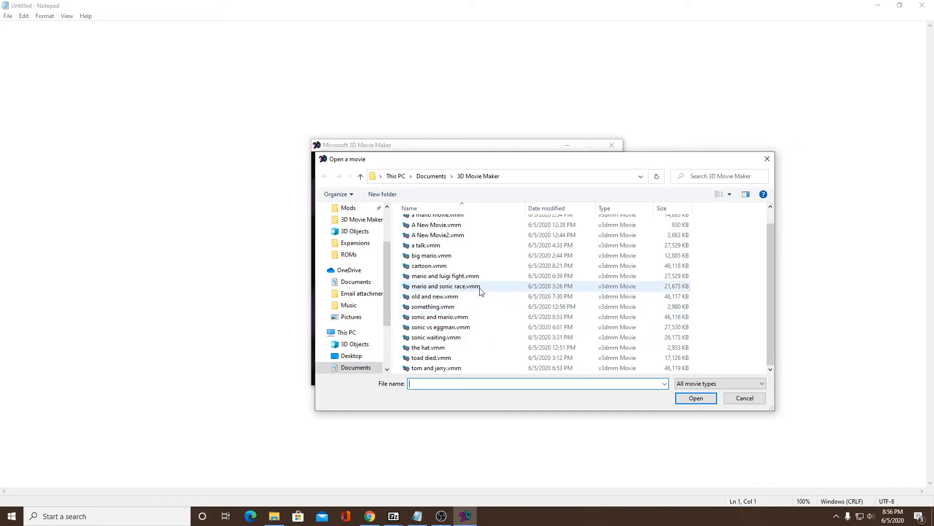
double_click(443, 286)
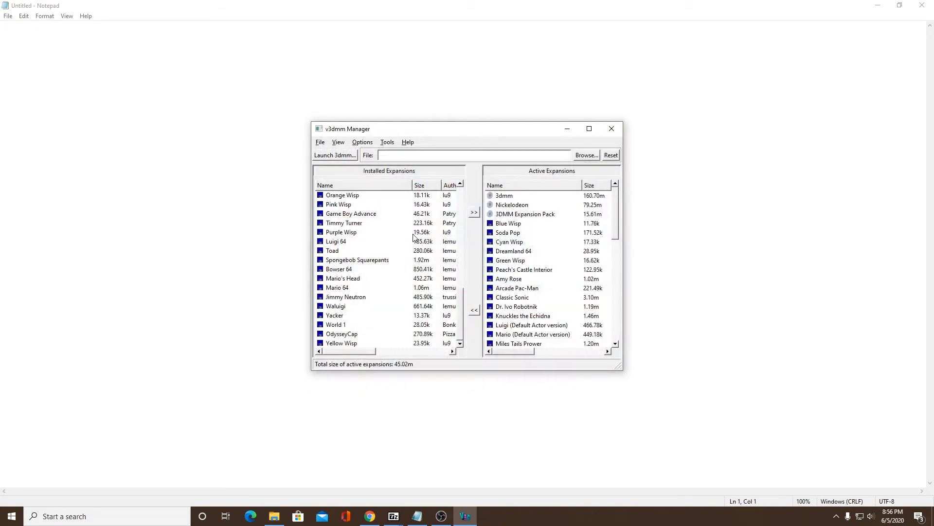
Relaunch 3D Movie Maker and open the saved movie cartoon.vmm.
left_click(334, 155)
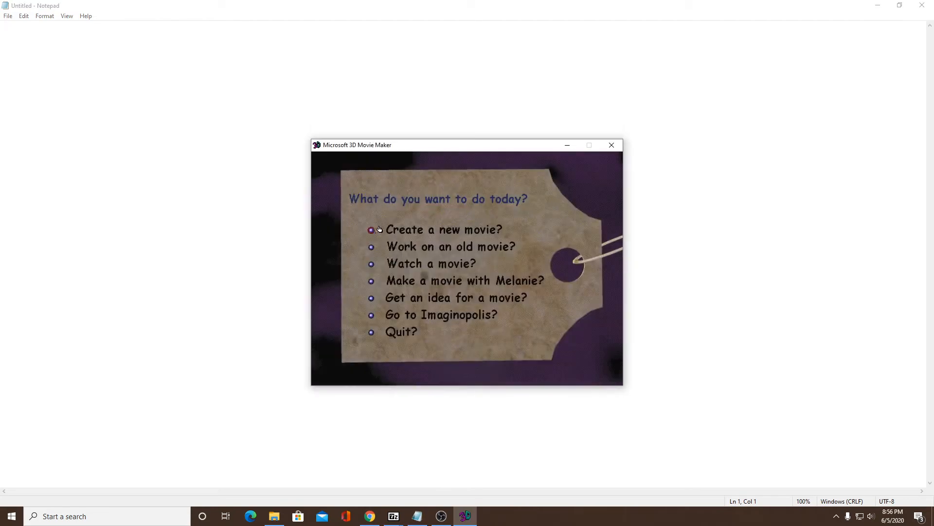
left_click(451, 247)
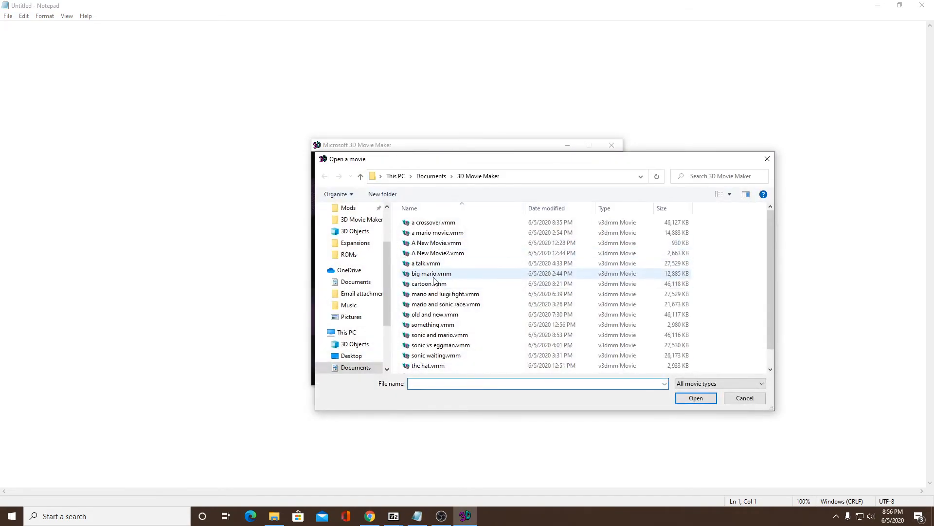
mouse_move(438, 274)
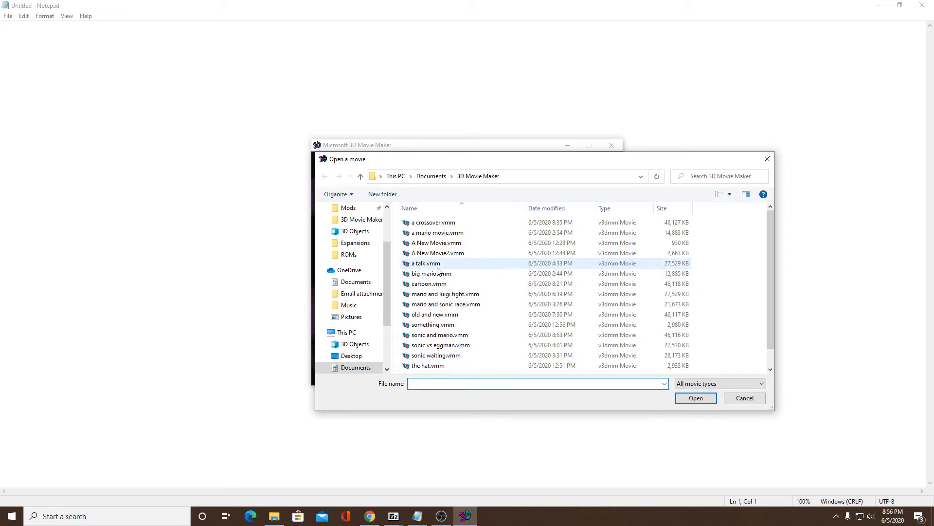
mouse_move(425, 263)
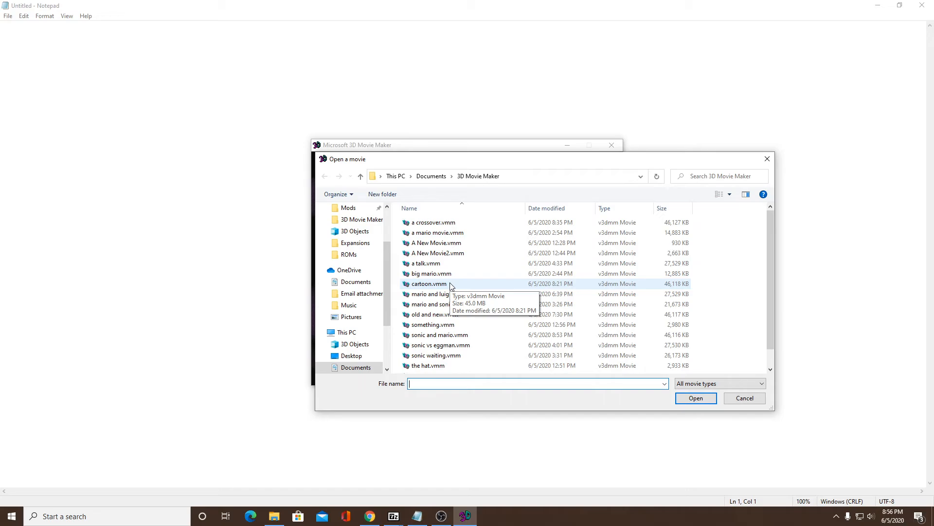
left_click(744, 397)
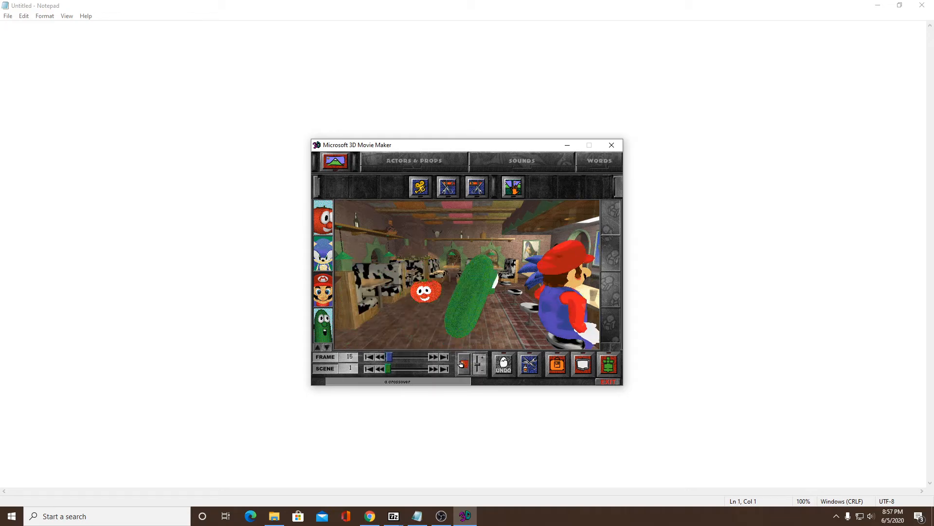
Play cartoon.vmm to frame 341, where Bowser and Eggman crowd the diner.
left_click(433, 357)
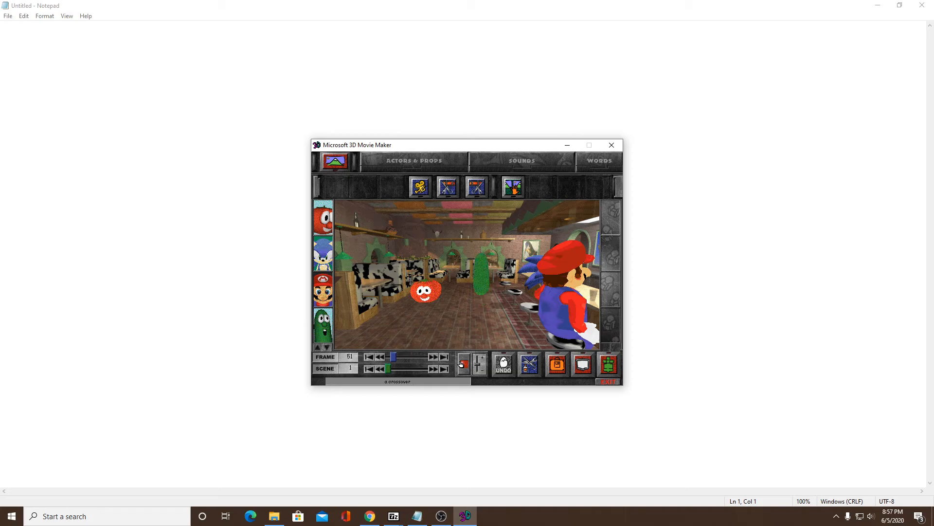
left_click(435, 356)
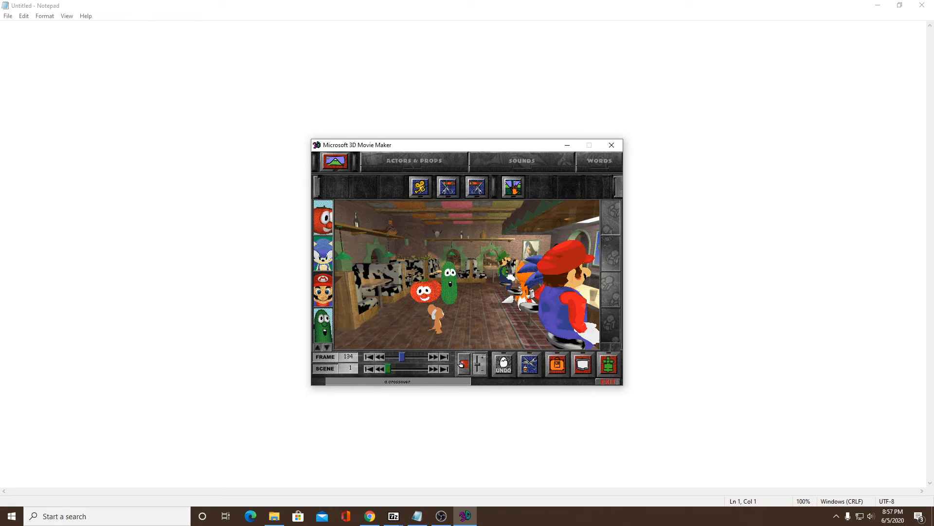
left_click(435, 356)
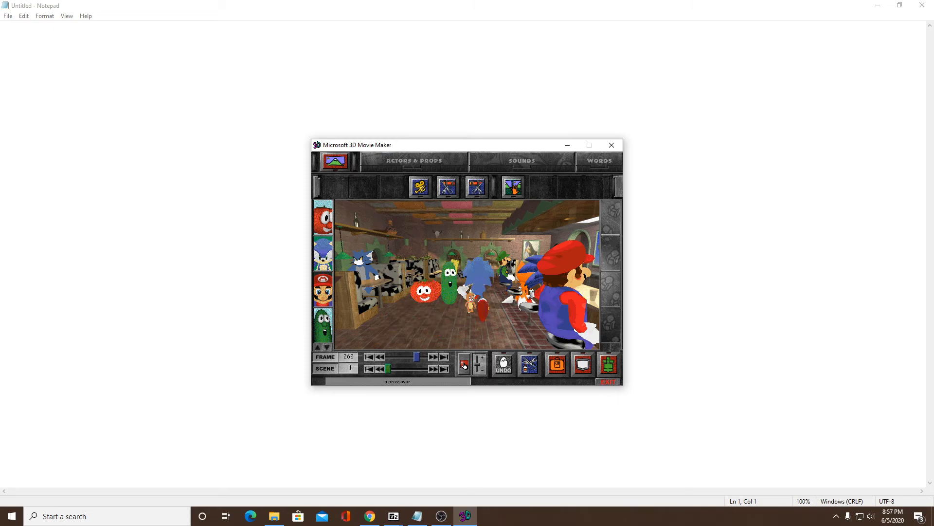
left_click(464, 363)
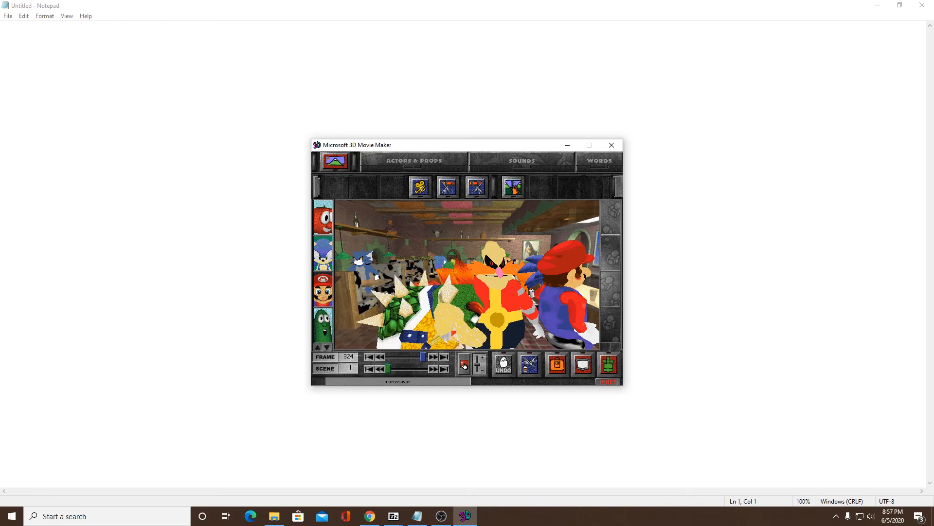
left_click(464, 364)
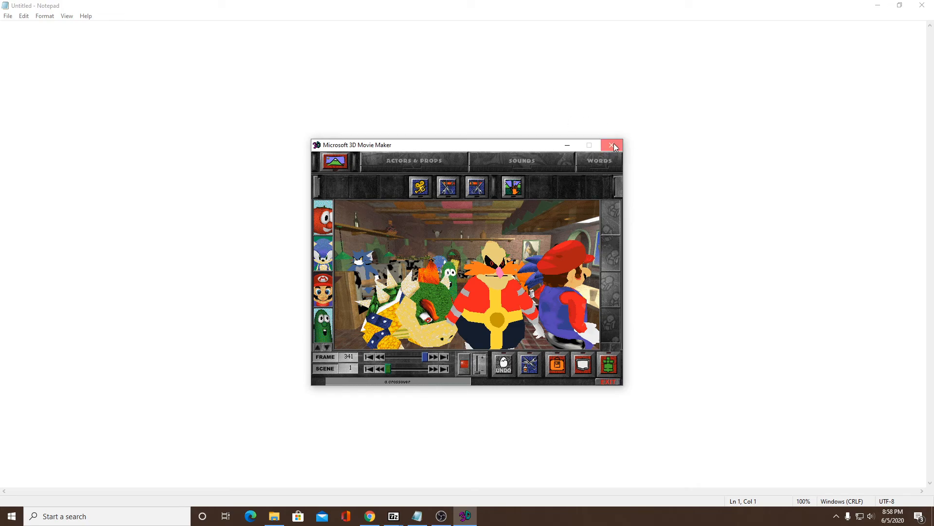
Quit, relaunch 3D Movie Maker from v3dmm Manager, and play 'toad died'.
left_click(612, 145)
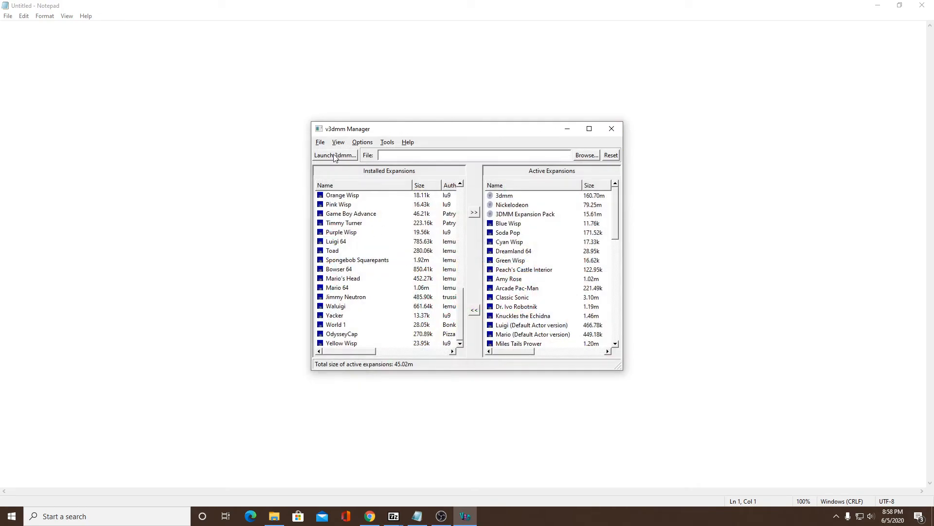
left_click(332, 155)
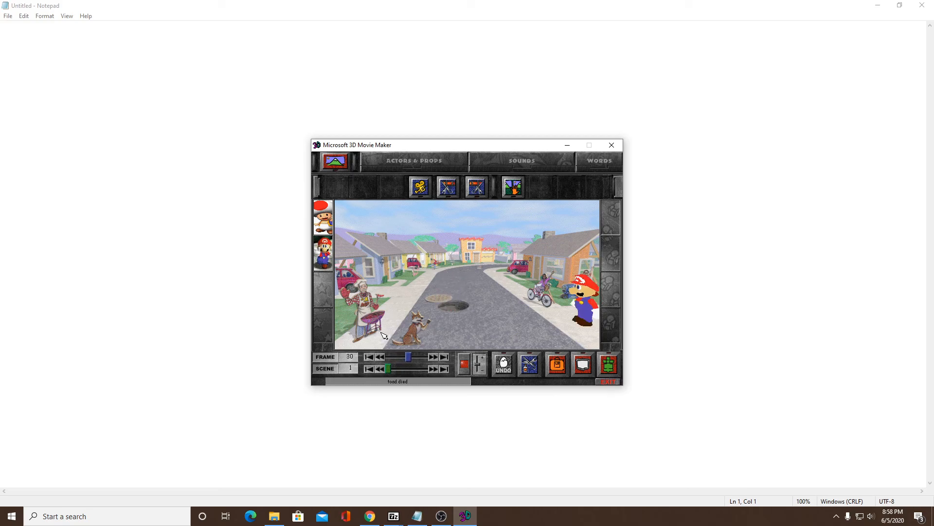
left_click(432, 356)
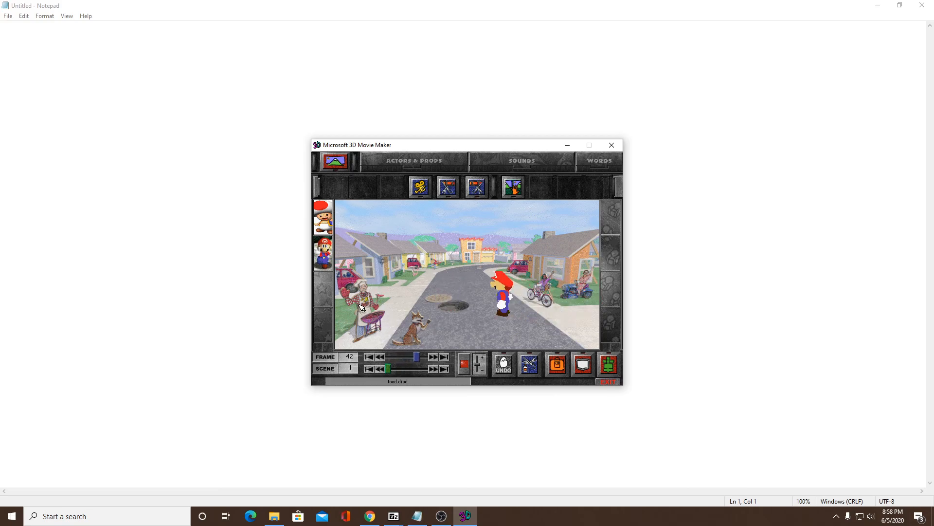